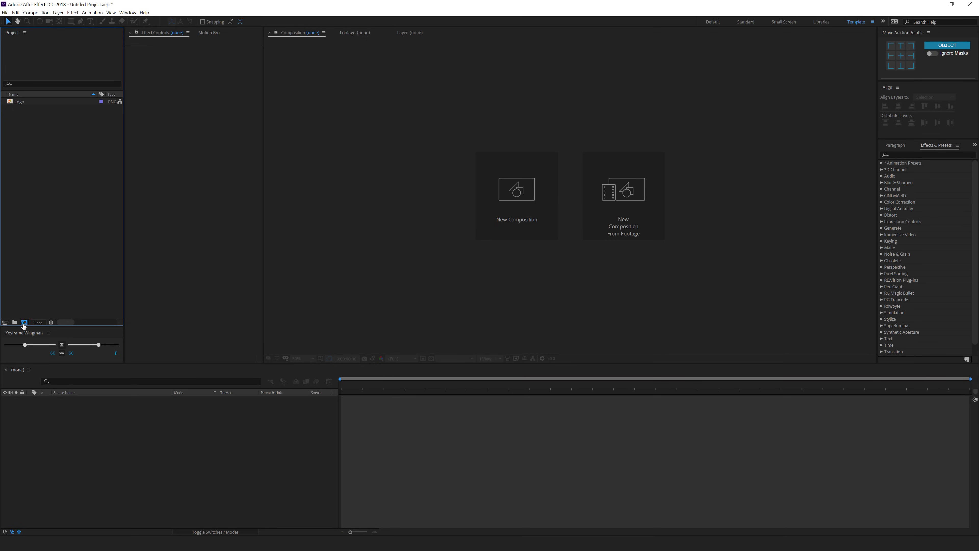
Step: Create the Lower Third composition from the HDTV 1080 preset with a 60 fps frame rate
{"action": "left_click", "coordinate": [517, 189]}
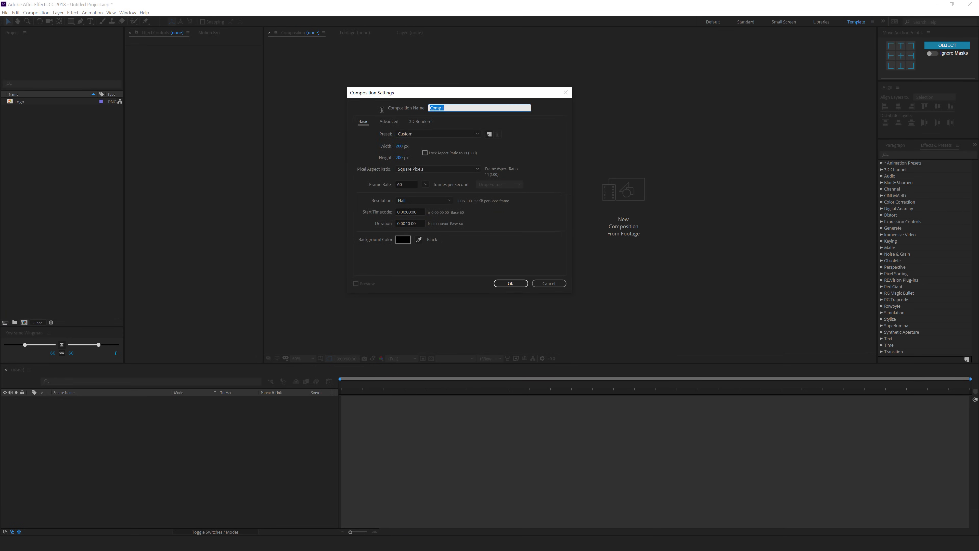
{"action": "type", "text": "Lower Thirds"}
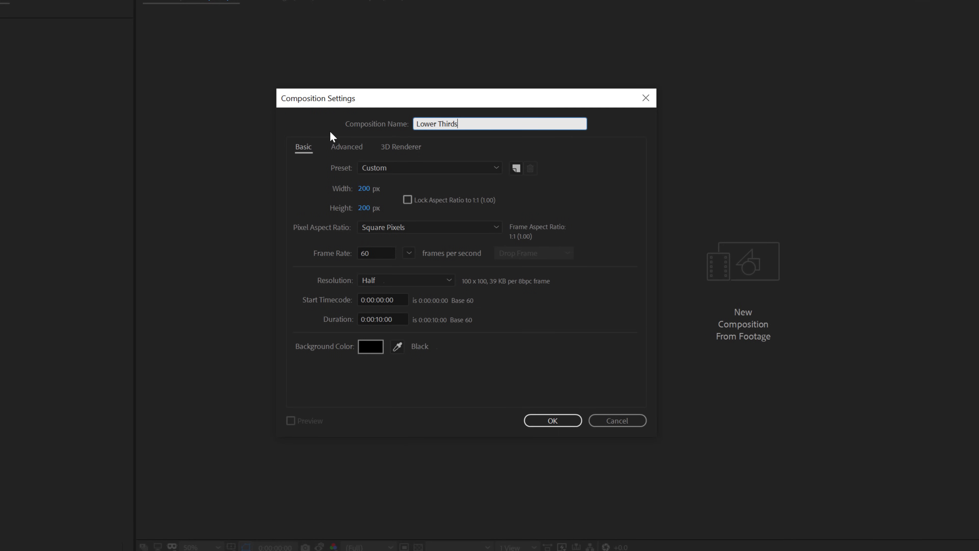
{"action": "left_click", "coordinate": [430, 168]}
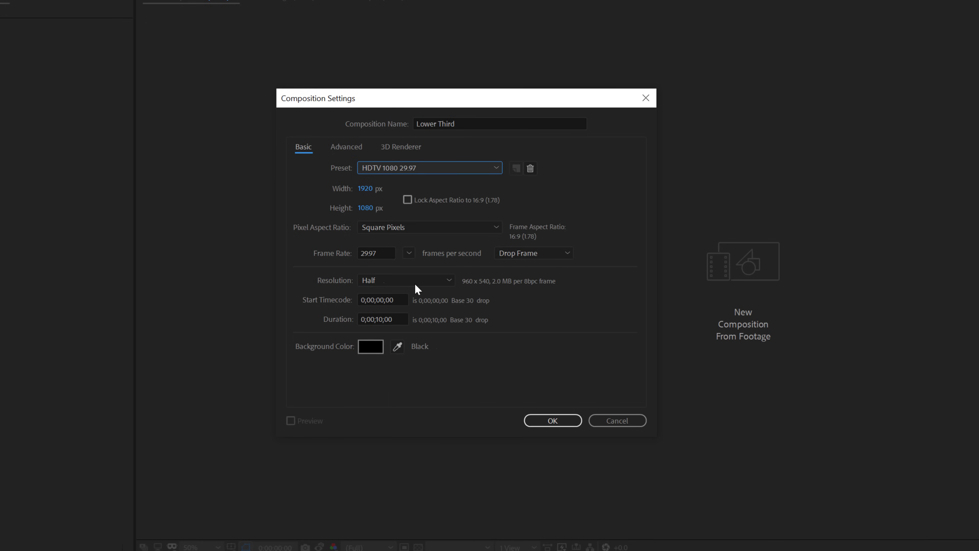
{"action": "left_click", "coordinate": [409, 253]}
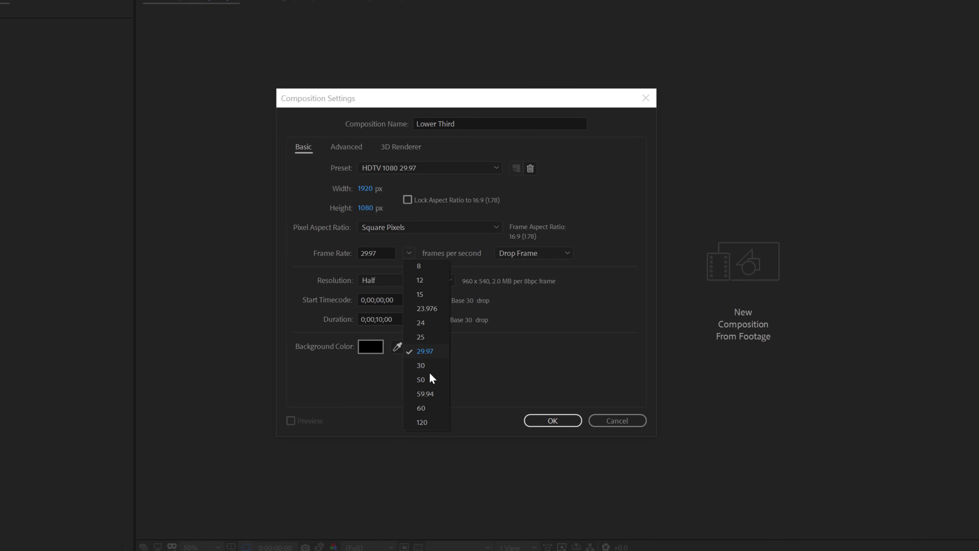
{"action": "left_click", "coordinate": [421, 408]}
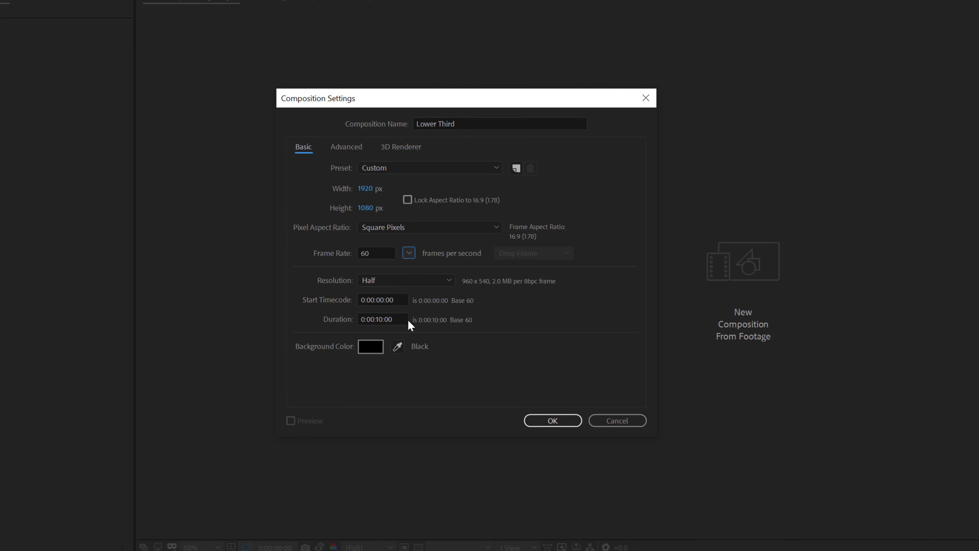
{"action": "left_click", "coordinate": [551, 420]}
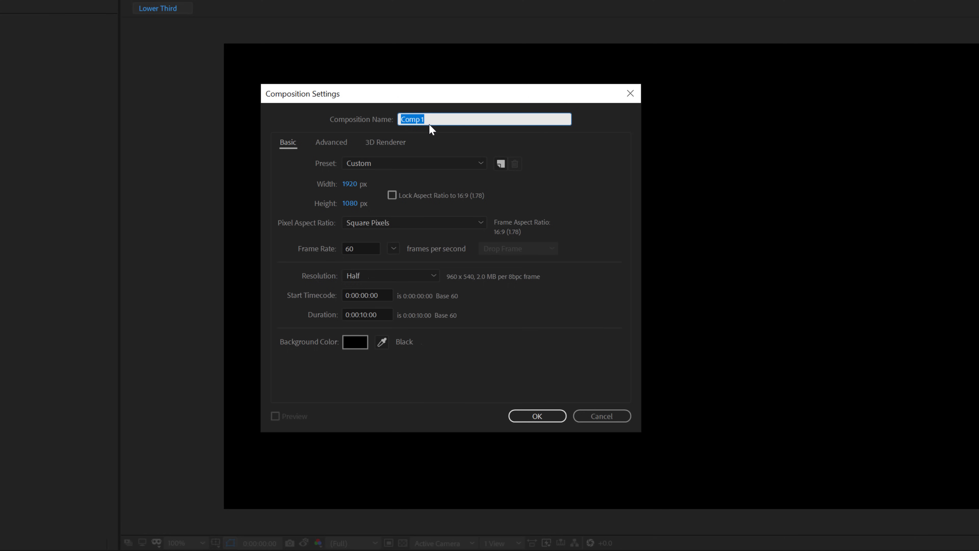
Step: Create the Logo composition and size it to 100 by 100
{"action": "type", "text": "Logo"}
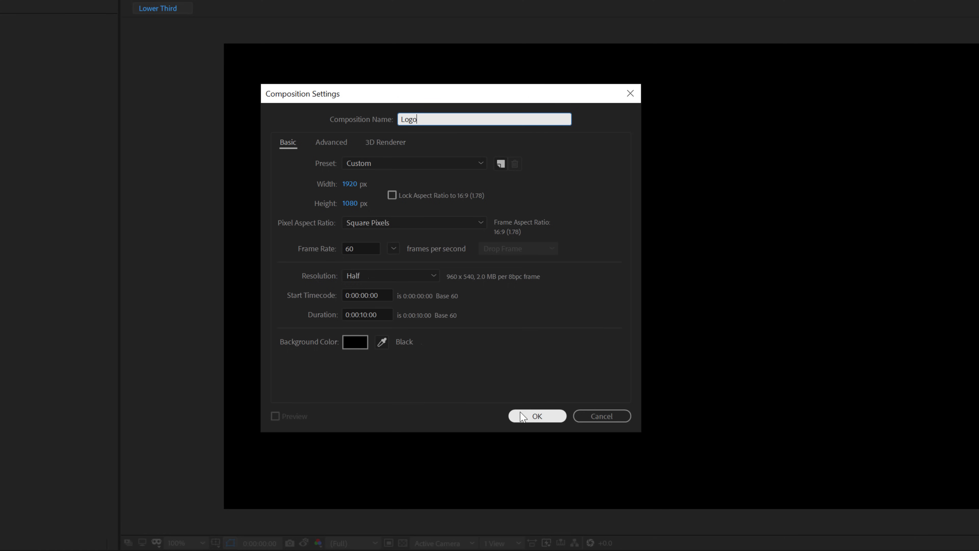
{"action": "left_click", "coordinate": [536, 416]}
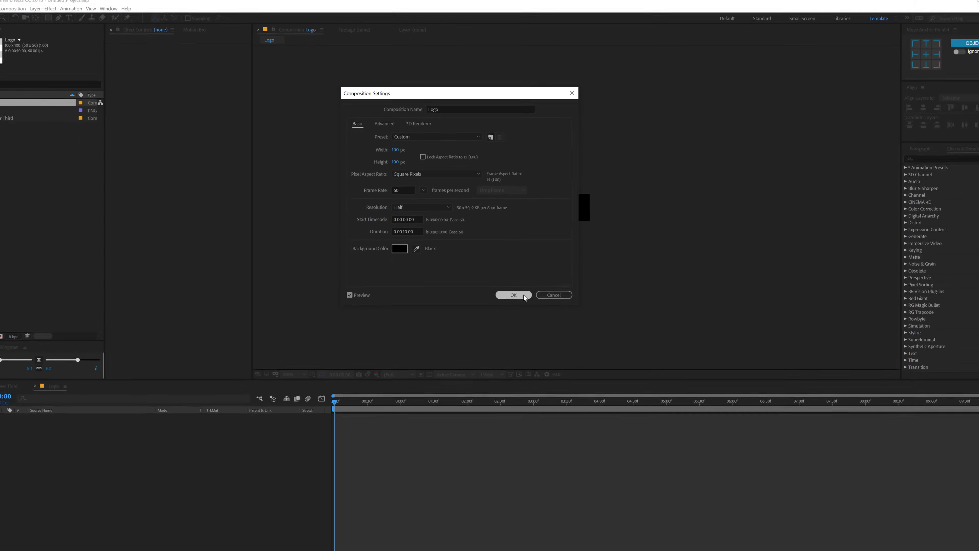
{"action": "left_click", "coordinate": [512, 294]}
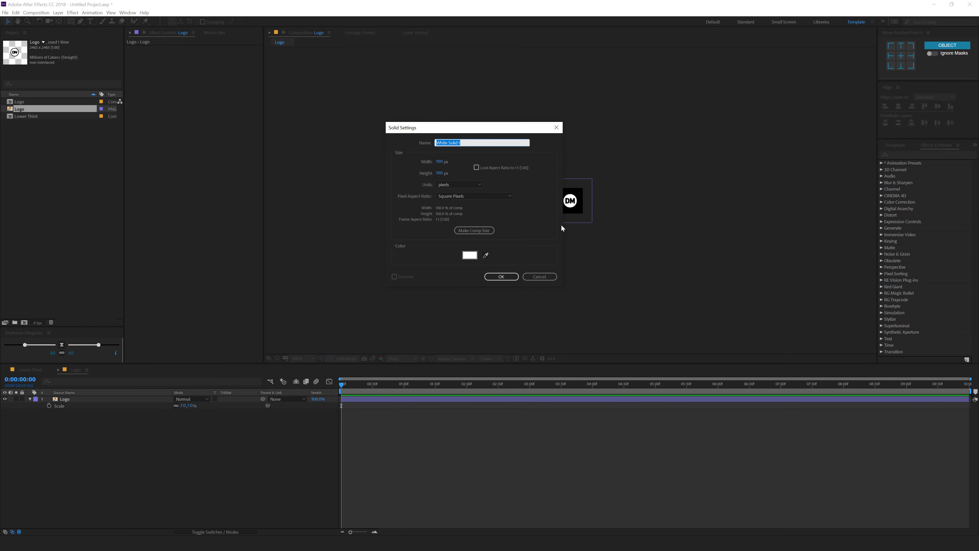
Step: Add a white solid layer named BG beneath the logo image
{"action": "type", "text": "BG"}
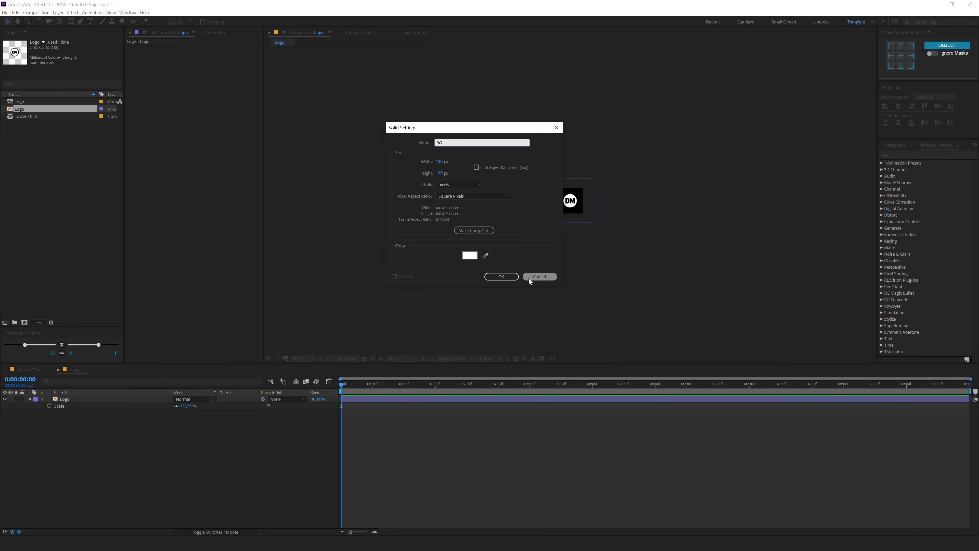
{"action": "left_click", "coordinate": [500, 276]}
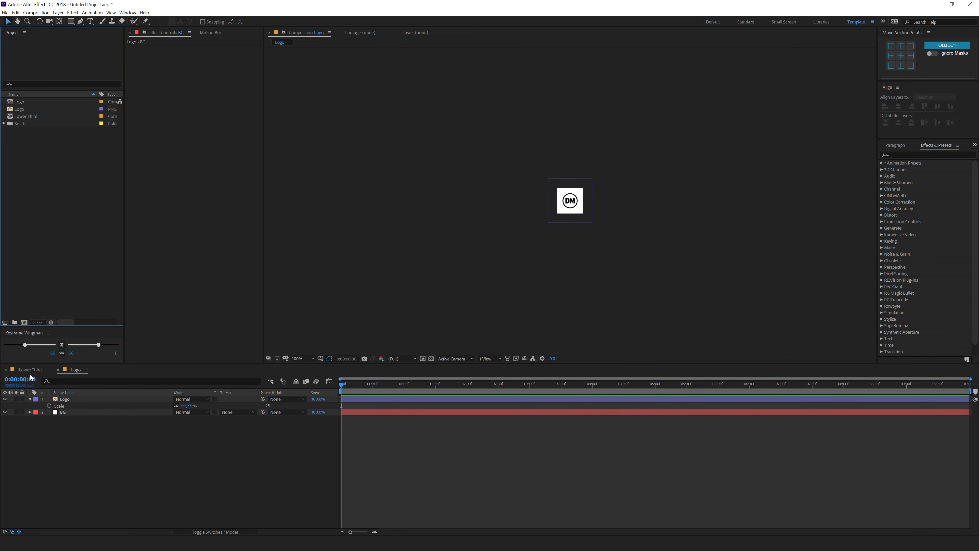
Step: Drop the Logo comp into Lower Third and add a full-frame solid named BG
{"action": "left_click", "coordinate": [30, 370]}
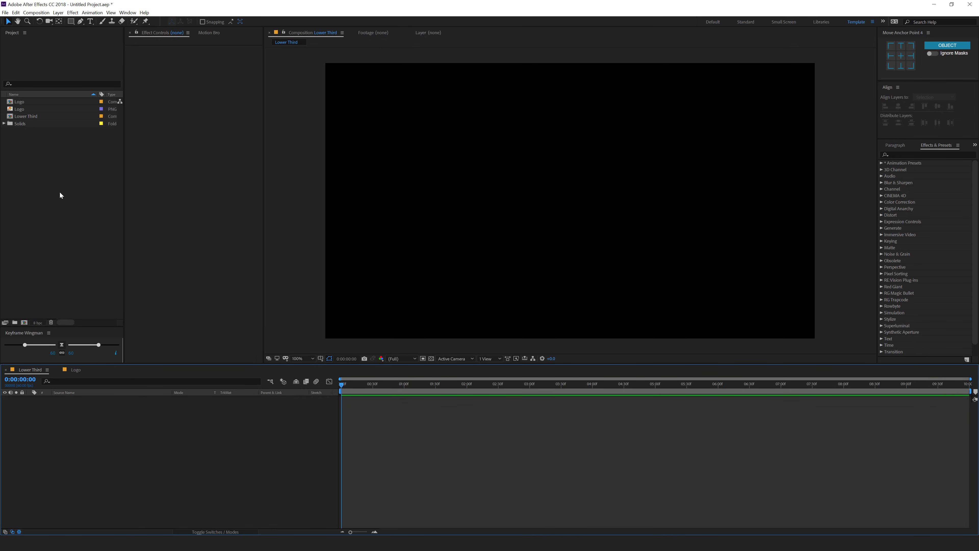
{"action": "left_click", "coordinate": [19, 101]}
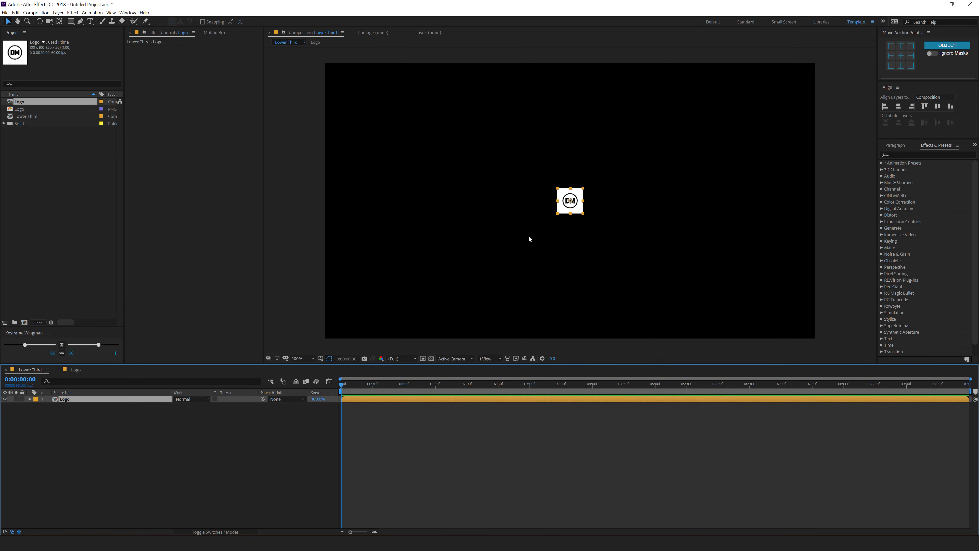
{"action": "left_click", "coordinate": [130, 448]}
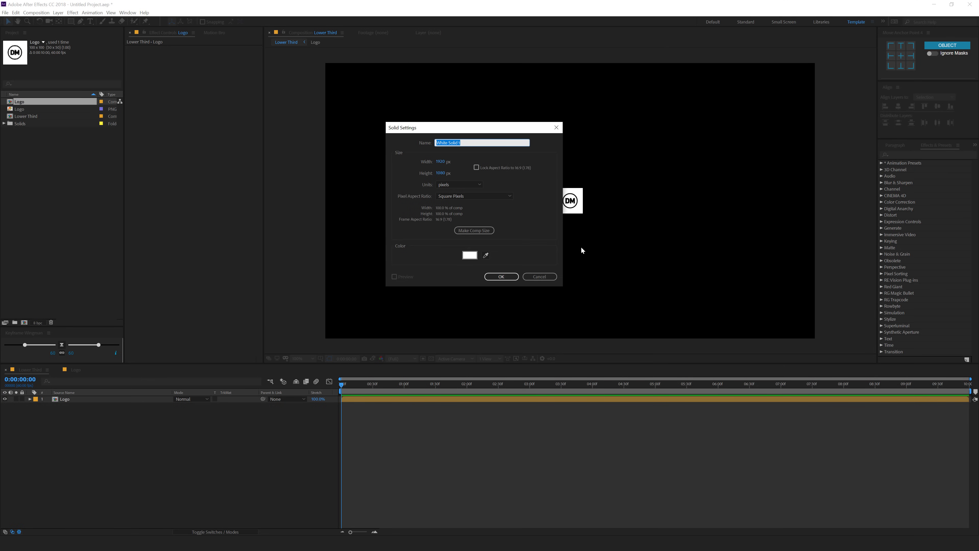
{"action": "type", "text": "BG"}
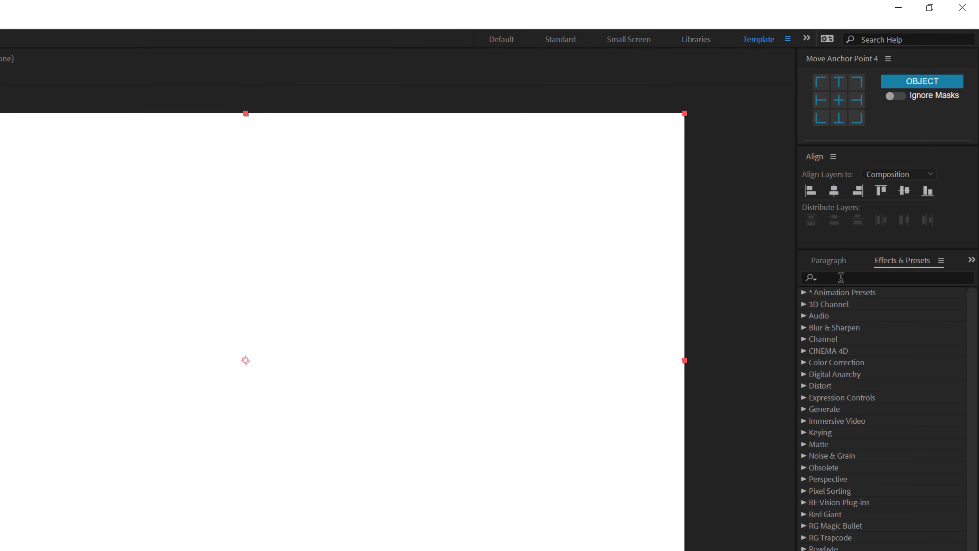
Step: Apply a Fill effect to BG and tune its colour to a pale yellow
{"action": "type", "text": "fill"}
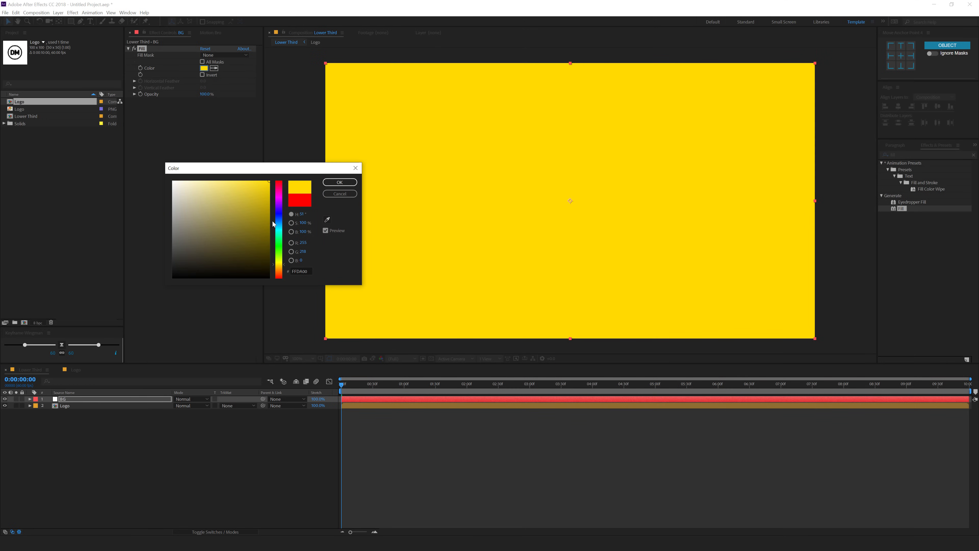
{"action": "left_click_drag", "start_coordinate": [272, 223], "coordinate": [236, 184]}
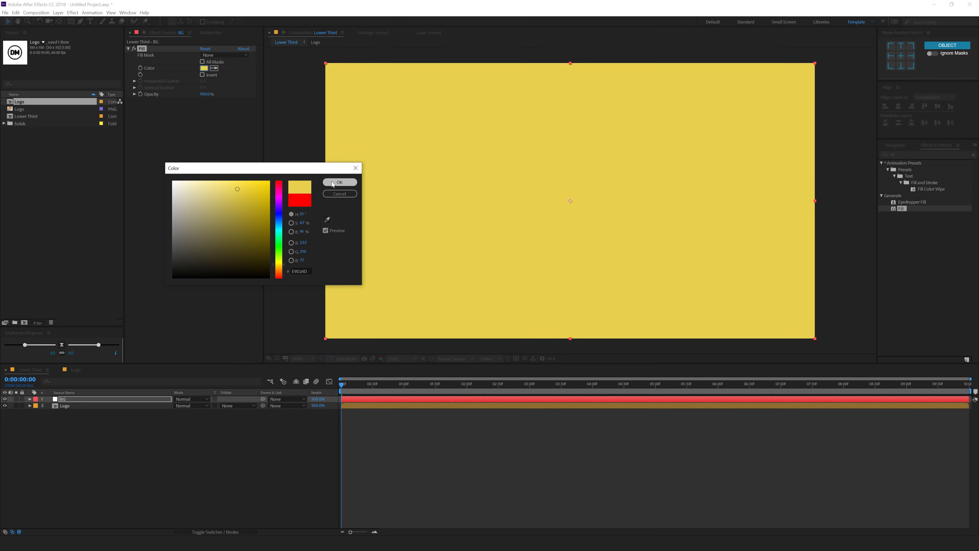
{"action": "left_click", "coordinate": [339, 182]}
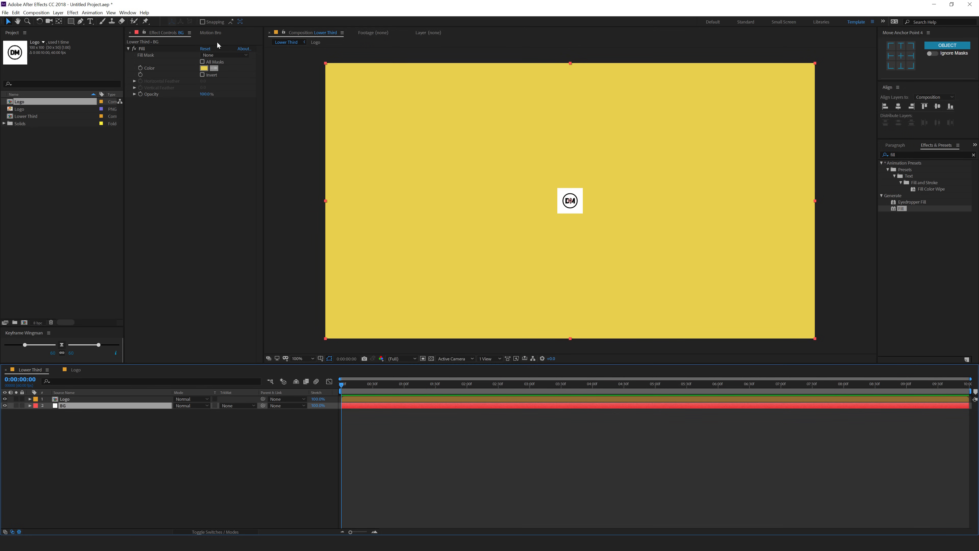
{"action": "left_click", "coordinate": [203, 68]}
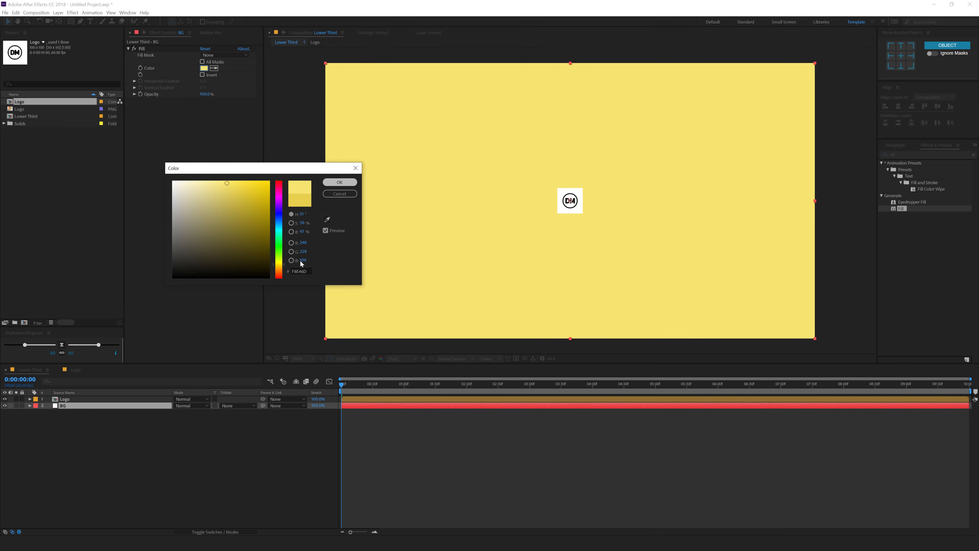
{"action": "left_click", "coordinate": [338, 182]}
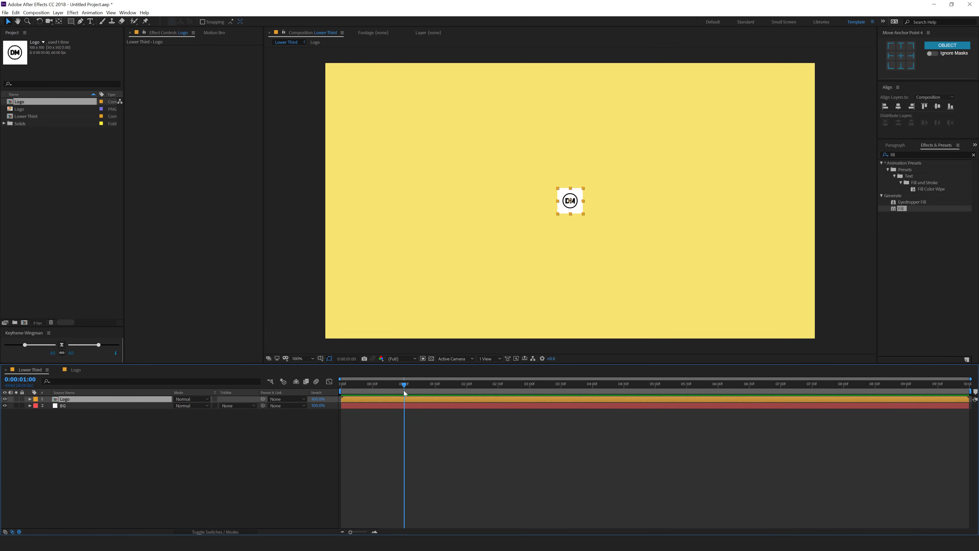
Step: Duplicate Logo as a Matte layer and set it as the Logo's alpha track matte
{"action": "key", "text": "ctrl+d"}
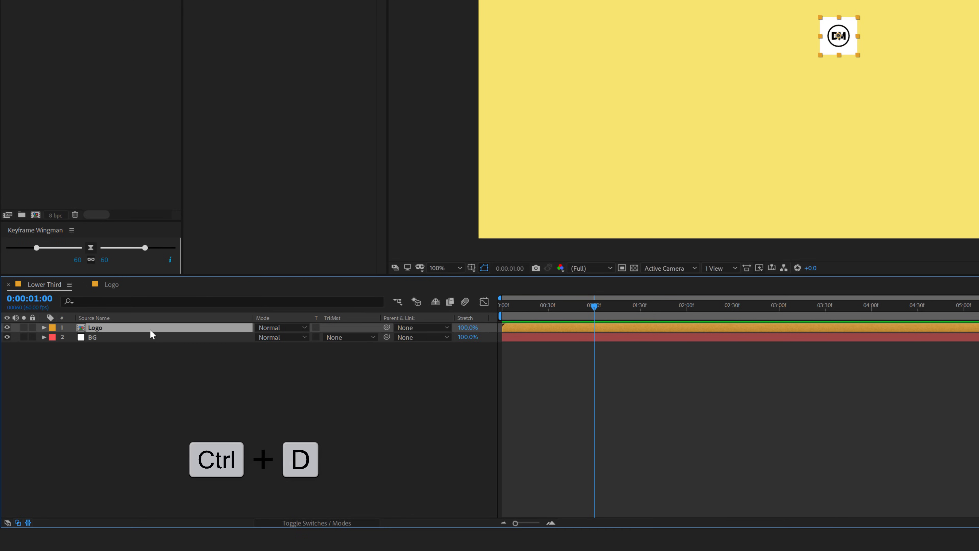
{"action": "key", "text": "ctrl+d"}
{"action": "type", "text": "M"}
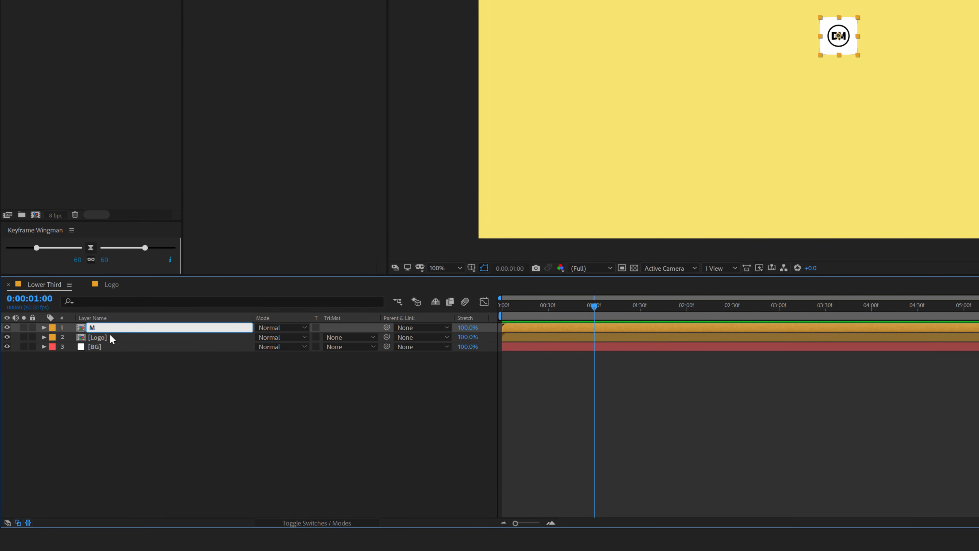
{"action": "type", "text": "atte"}
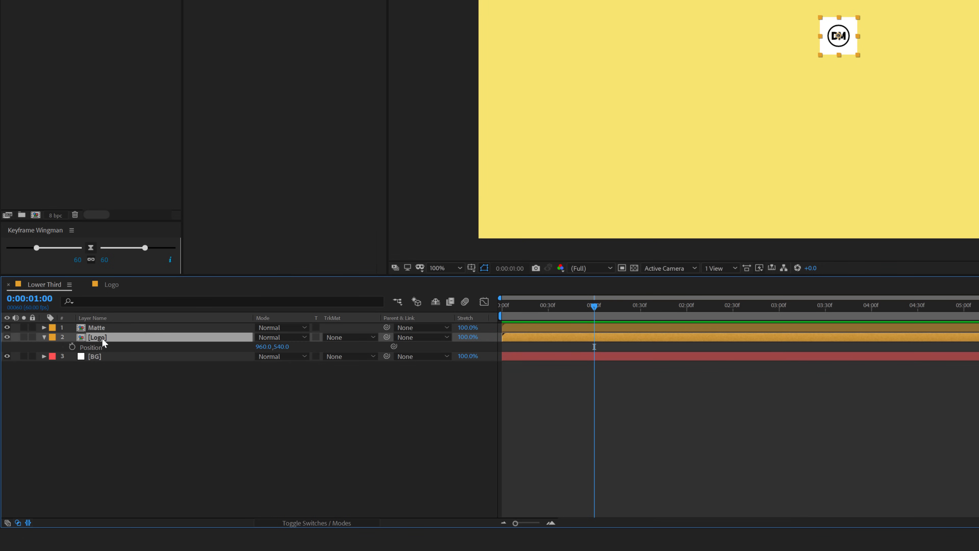
{"action": "left_click", "coordinate": [72, 346]}
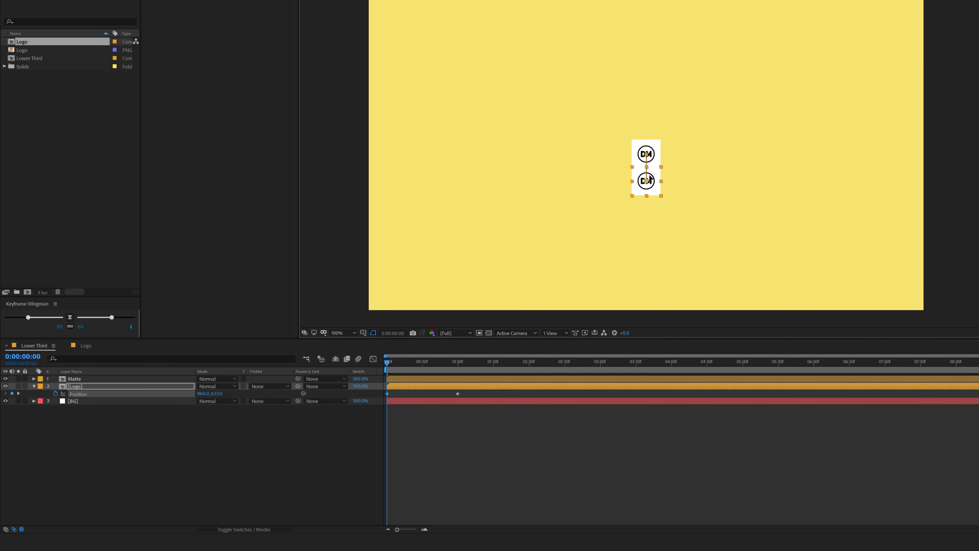
{"action": "left_click", "coordinate": [268, 386]}
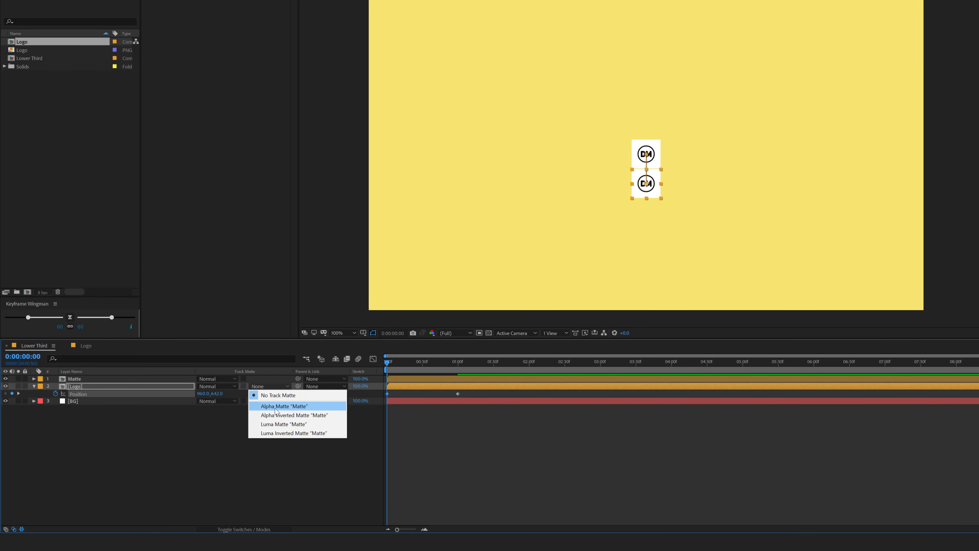
{"action": "left_click", "coordinate": [283, 406]}
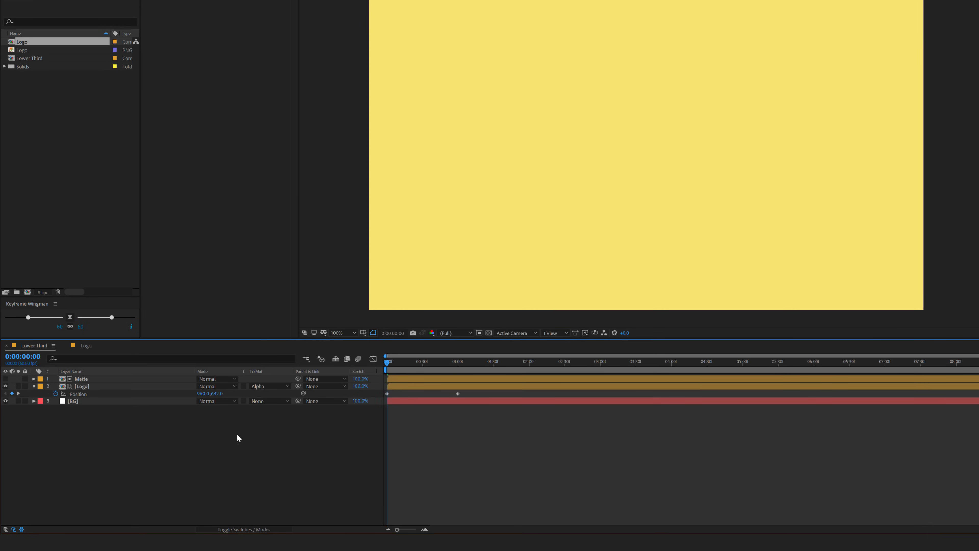
{"action": "left_click", "coordinate": [462, 361]}
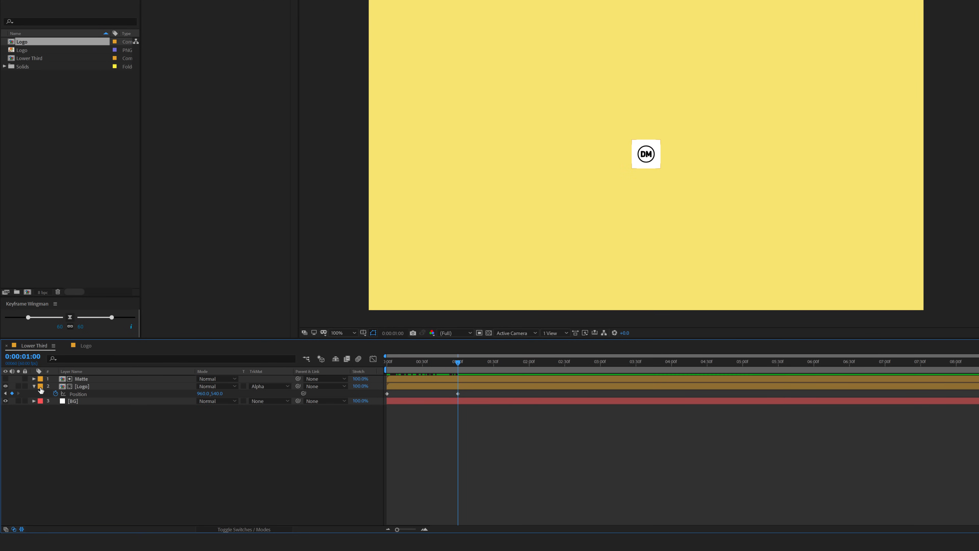
Step: Keyframe Position on Matte and Logo so the logo slides left of centre by two seconds
{"action": "left_click", "coordinate": [81, 386]}
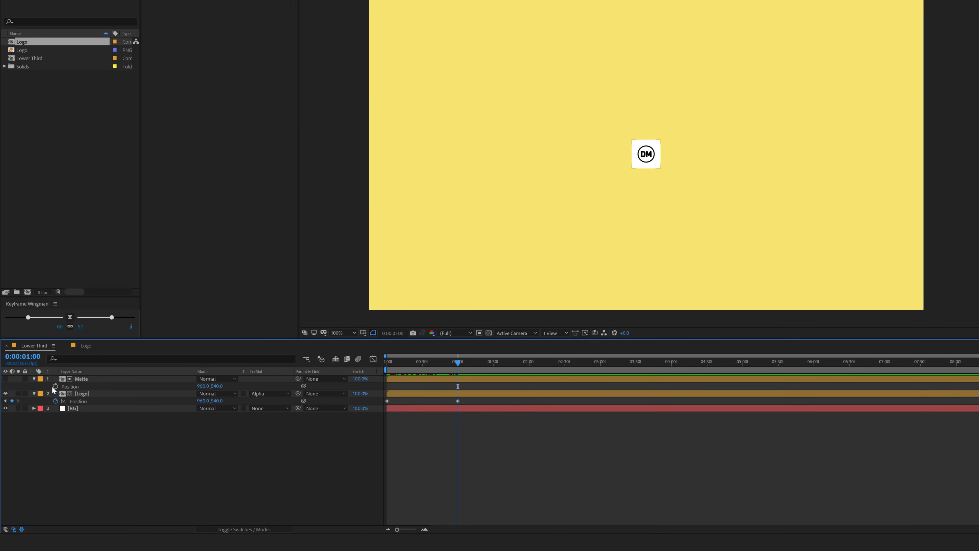
{"action": "left_click", "coordinate": [81, 378]}
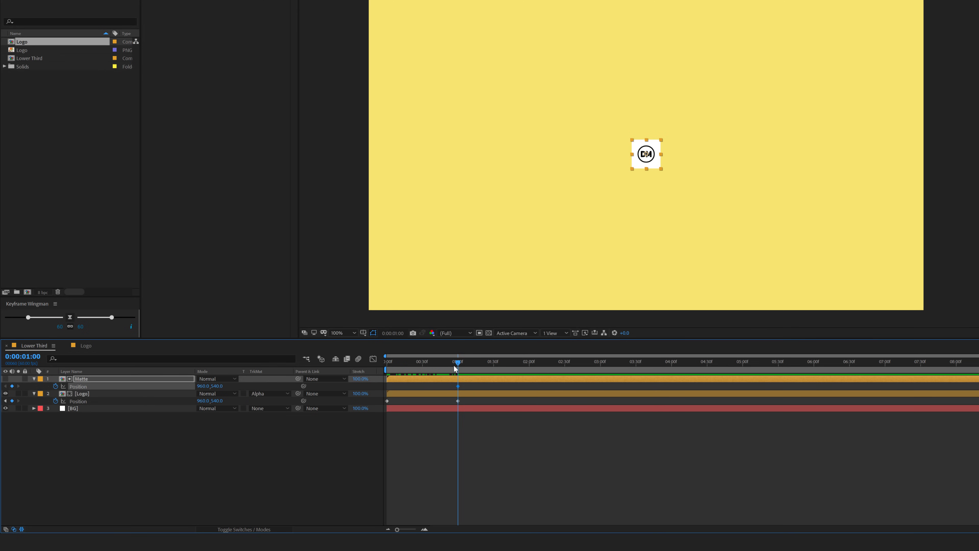
{"action": "left_click", "coordinate": [528, 361]}
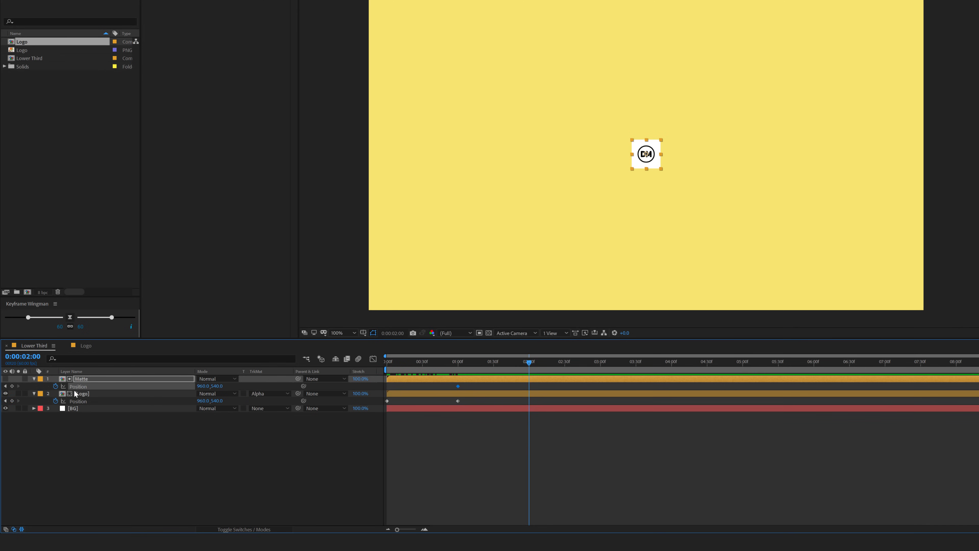
{"action": "left_click", "coordinate": [81, 394]}
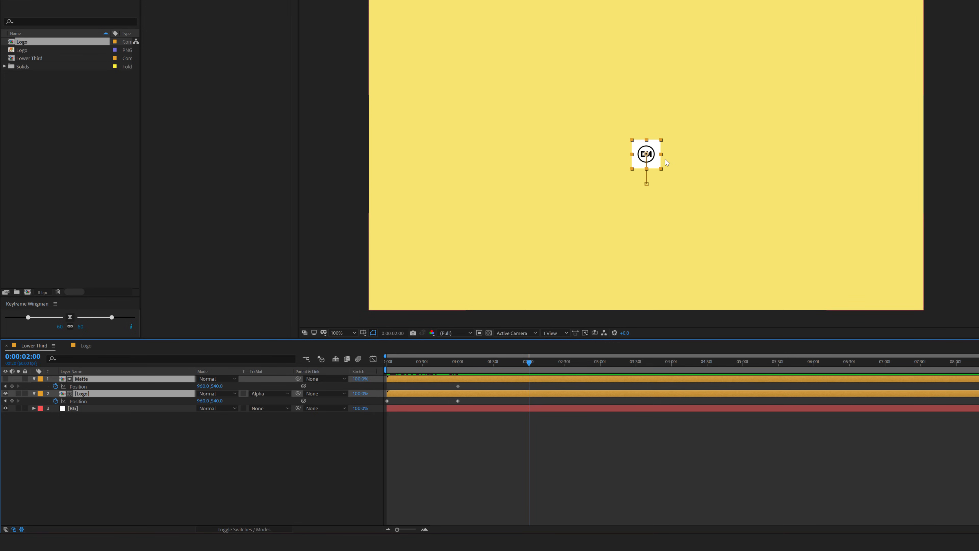
{"action": "left_click_drag", "start_coordinate": [645, 154], "coordinate": [545, 154]}
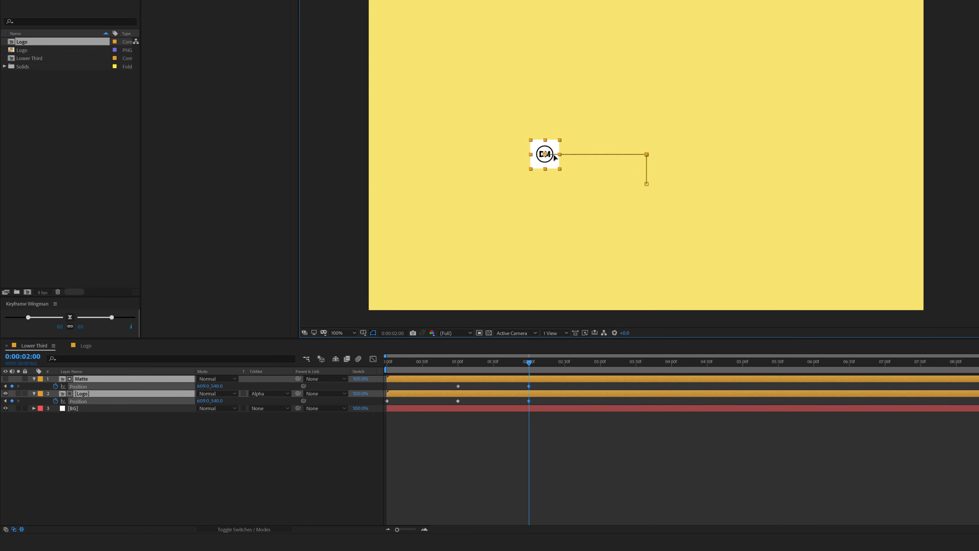
{"action": "left_click_drag", "start_coordinate": [546, 154], "coordinate": [540, 154]}
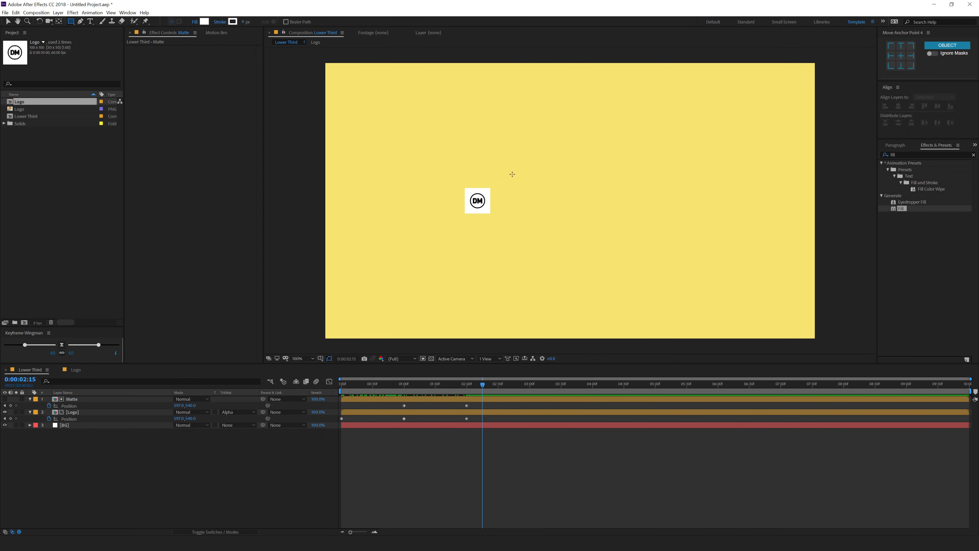
{"action": "mouse_move", "coordinate": [489, 190]}
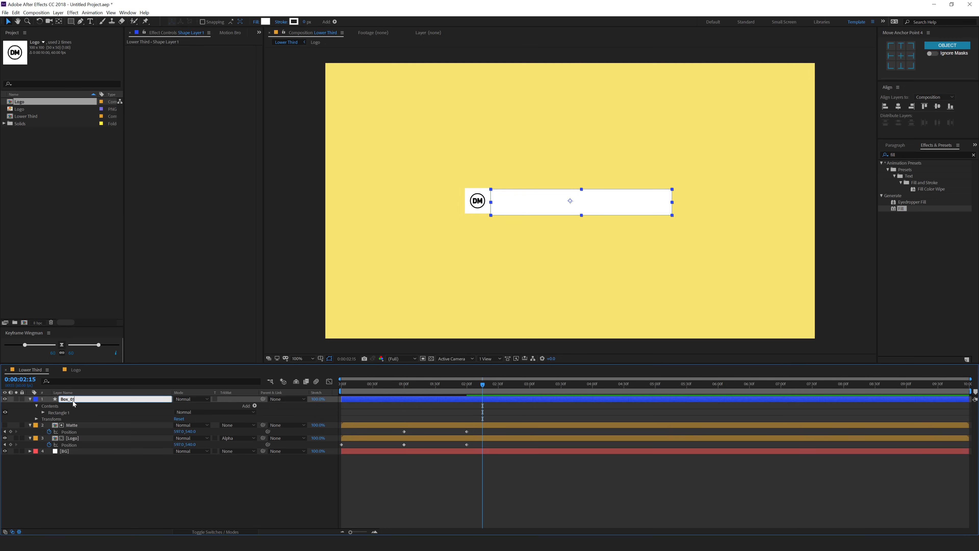
Step: Rename the rectangle layer Box_01, set its path width to 700 and fill it black
{"action": "type", "text": "Box_01"}
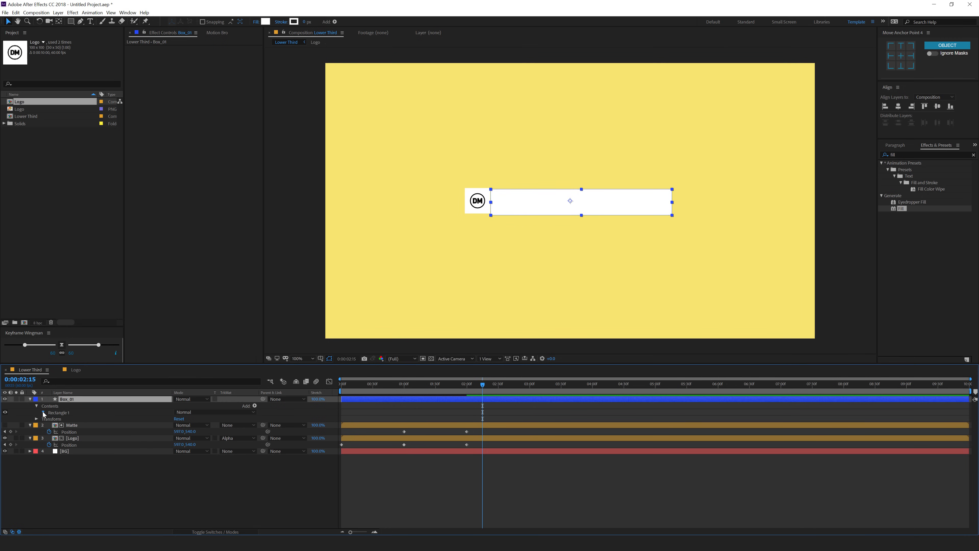
{"action": "left_click", "coordinate": [36, 412]}
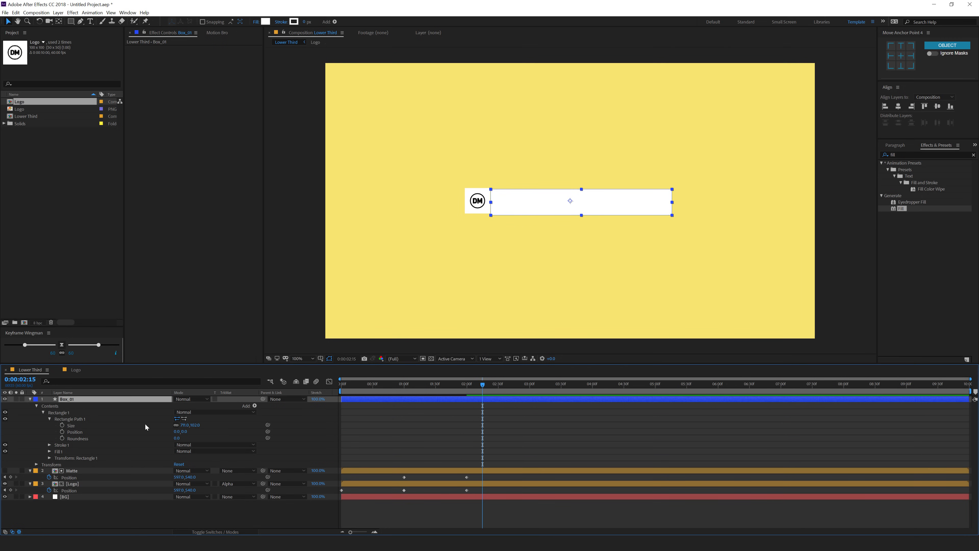
{"action": "left_click", "coordinate": [183, 425]}
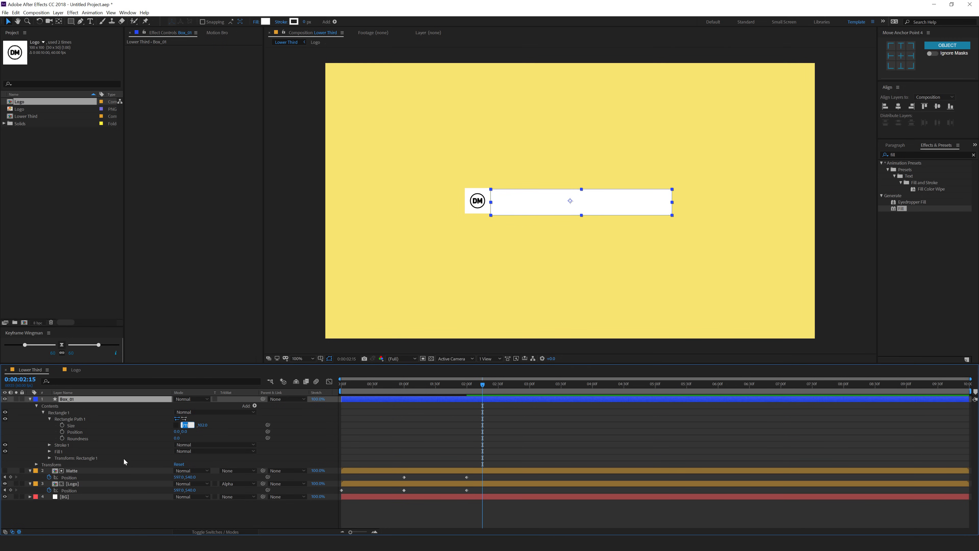
{"action": "type", "text": "700.0"}
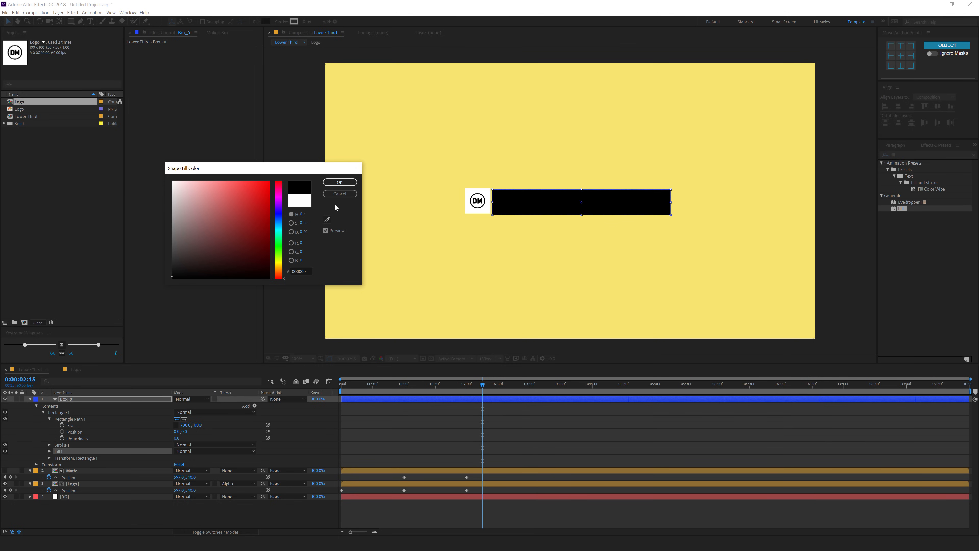
{"action": "left_click", "coordinate": [340, 182]}
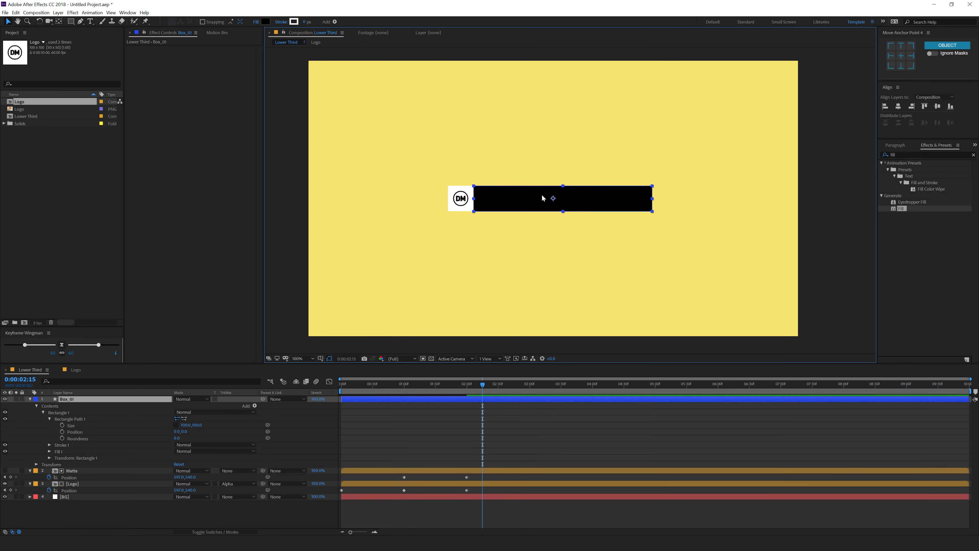
{"action": "mouse_move", "coordinate": [552, 200]}
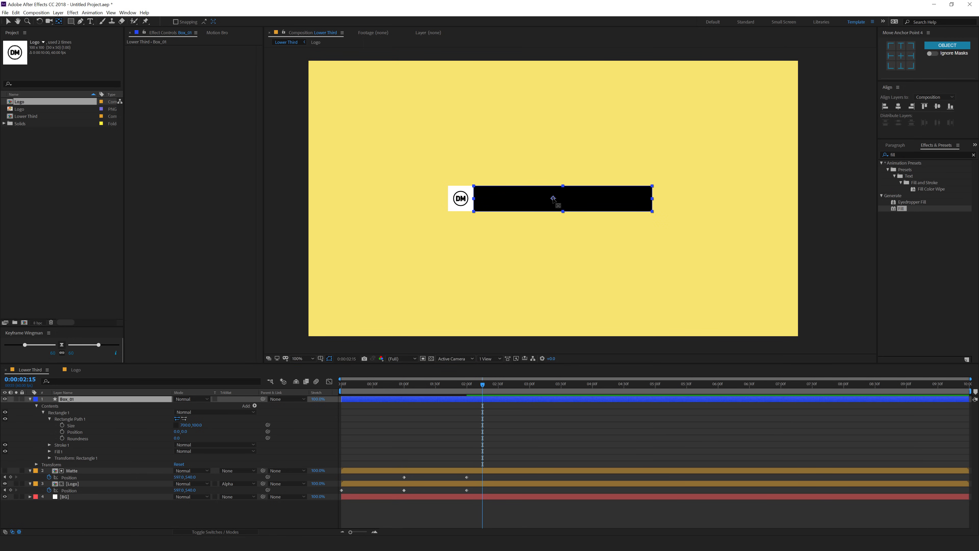
{"action": "mouse_move", "coordinate": [715, 108]}
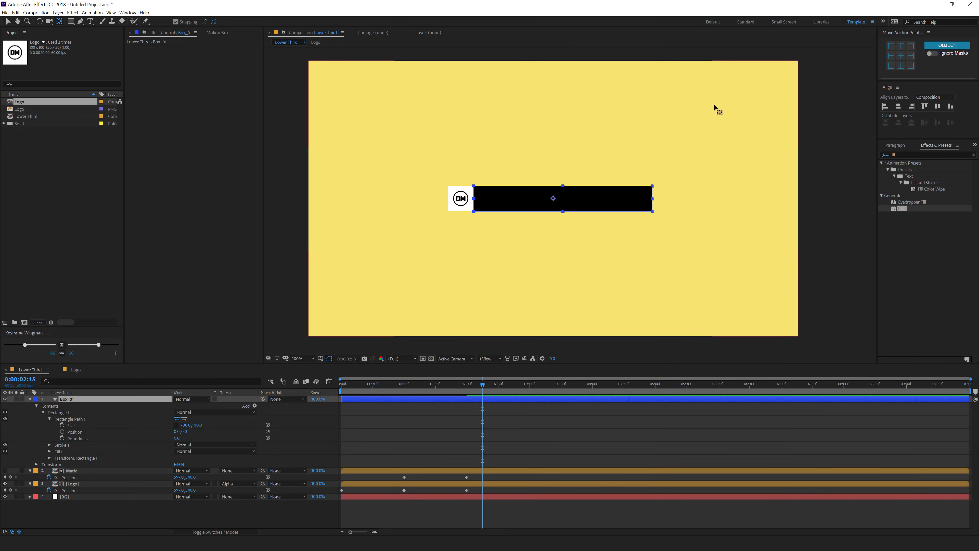
{"action": "mouse_move", "coordinate": [555, 207]}
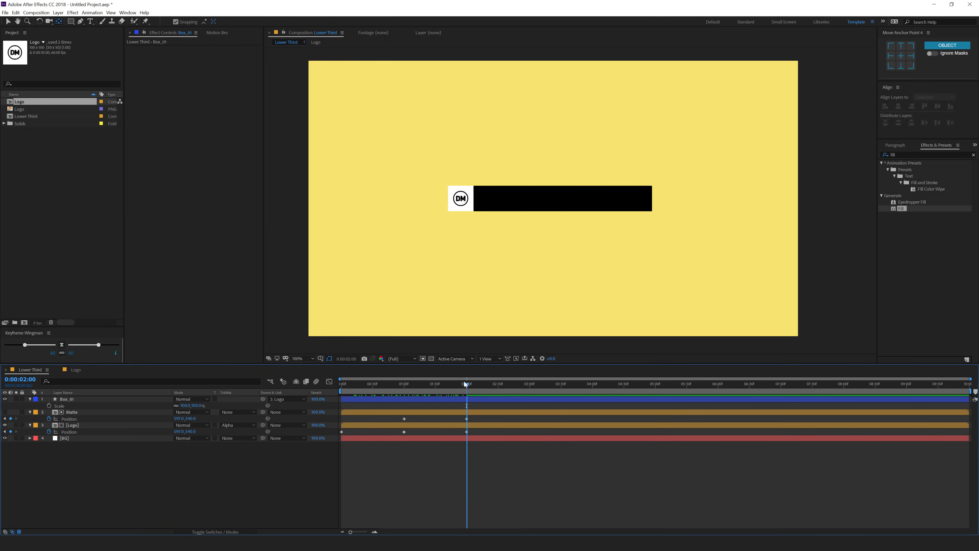
Step: Set Box_01's Scale keyframe at two seconds holding full 100% size
{"action": "left_click", "coordinate": [67, 399]}
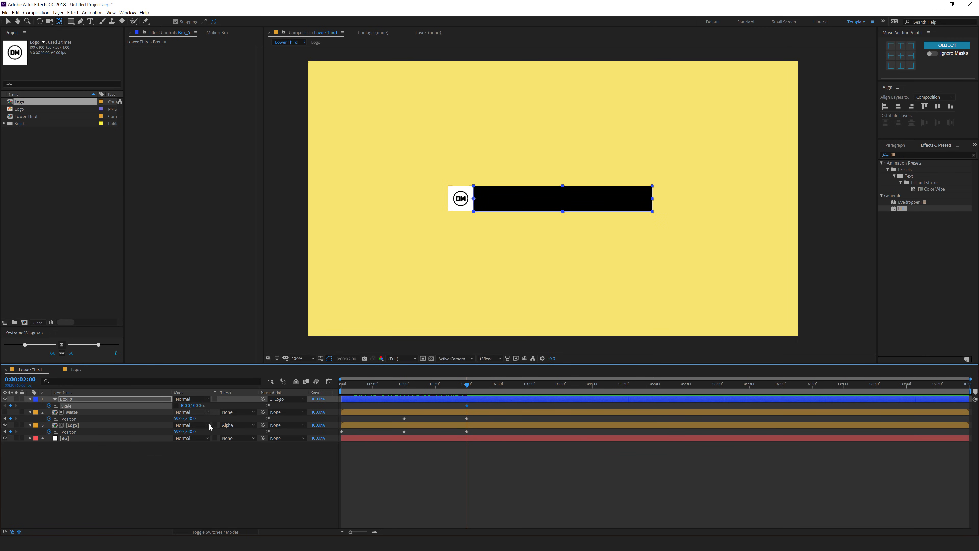
{"action": "left_click", "coordinate": [404, 384]}
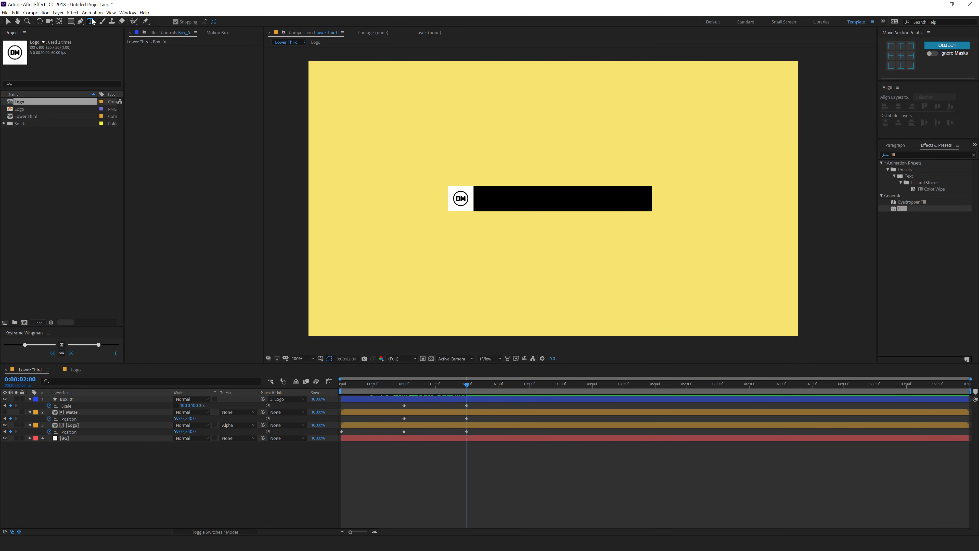
Step: Add a text layer reading STEVE ROGERS over the black box
{"action": "left_click", "coordinate": [525, 169]}
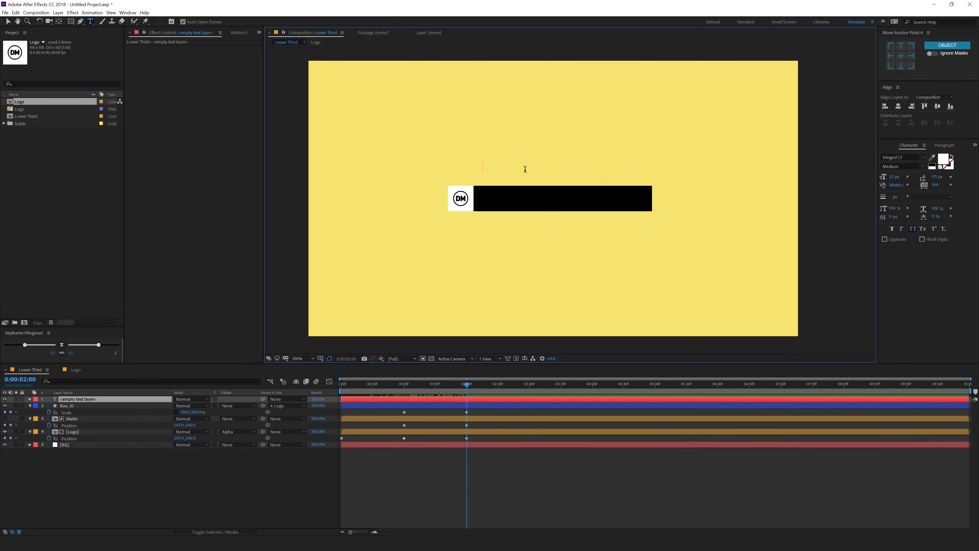
{"action": "type", "text": "S"}
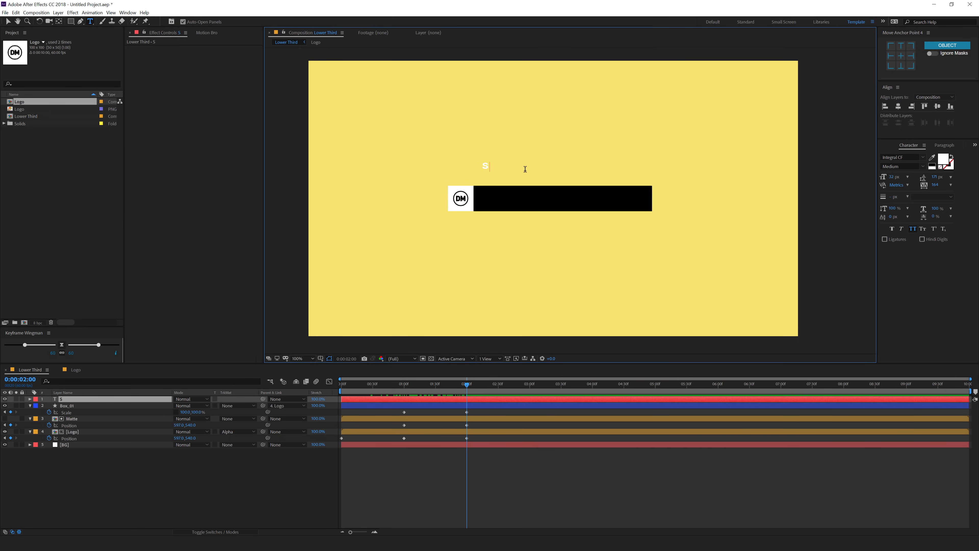
{"action": "type", "text": "TEVE RO"}
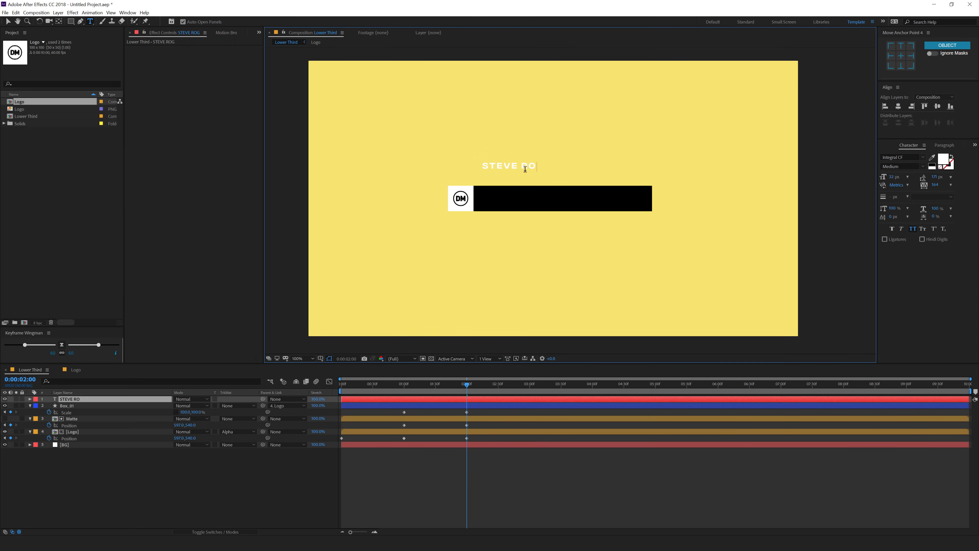
{"action": "type", "text": "GERS"}
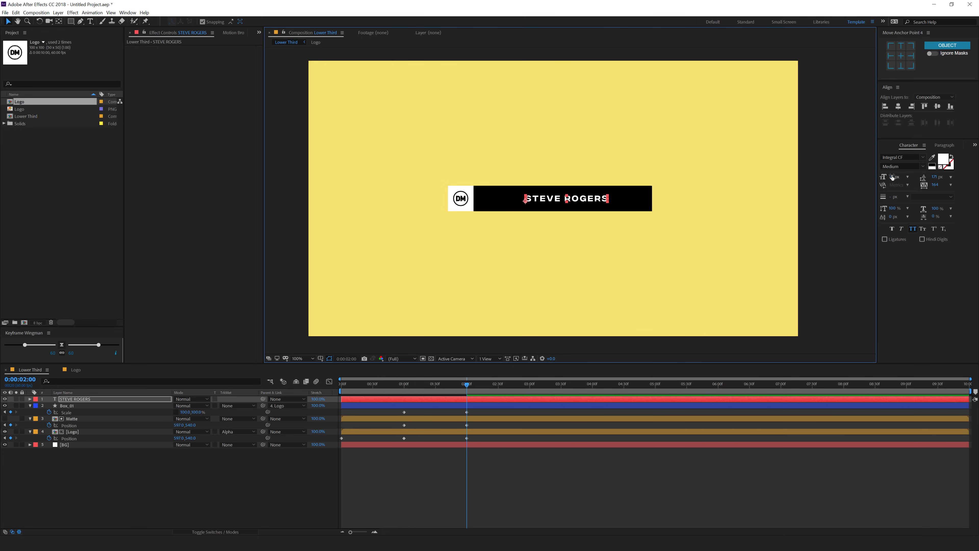
Step: Adjust the text size and set the name in a Nexa typeface
{"action": "left_click", "coordinate": [944, 144]}
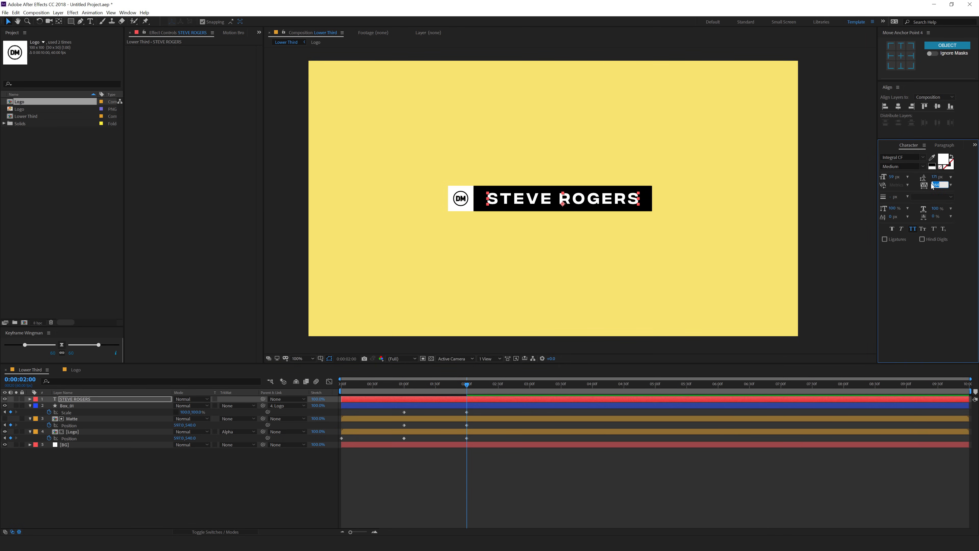
{"action": "left_click", "coordinate": [902, 156]}
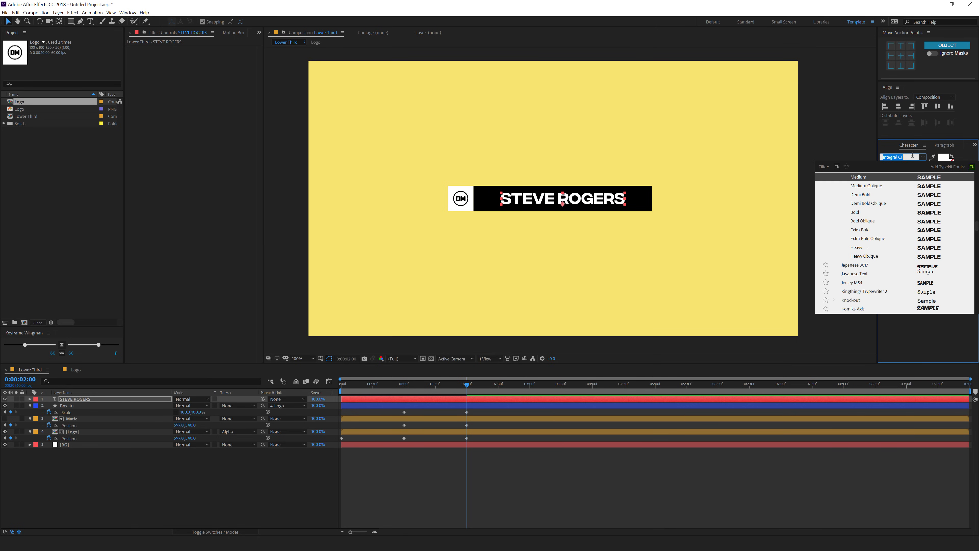
{"action": "type", "text": "nex"}
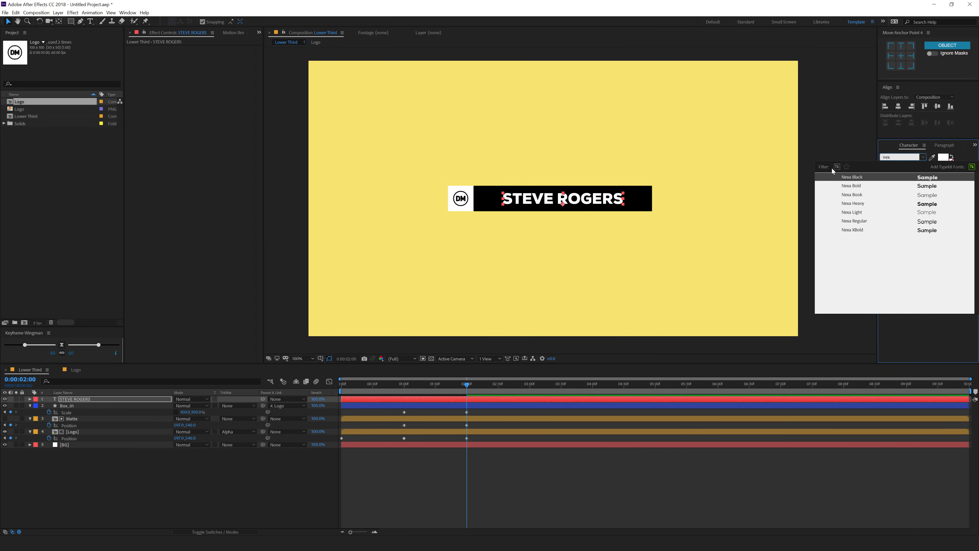
{"action": "left_click", "coordinate": [852, 177]}
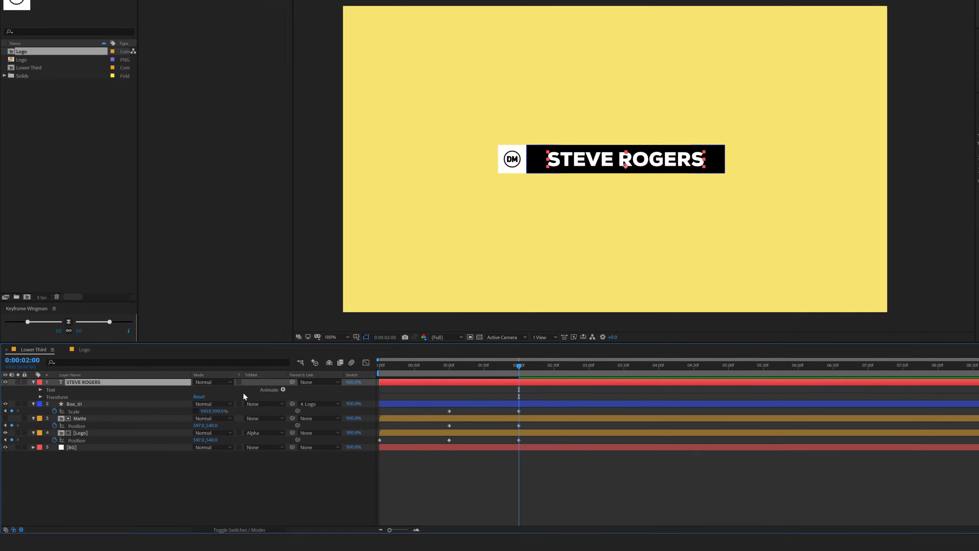
Step: Add a Position animator with Range Selector Offset keyframed 0% at 1s to 100% at 2s, plus Tracking
{"action": "left_click", "coordinate": [283, 390]}
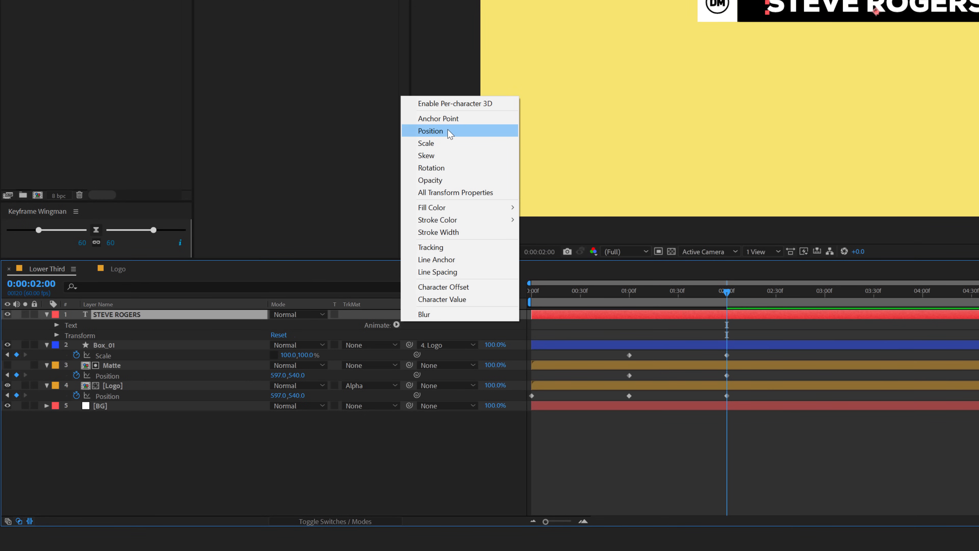
{"action": "left_click", "coordinate": [430, 131]}
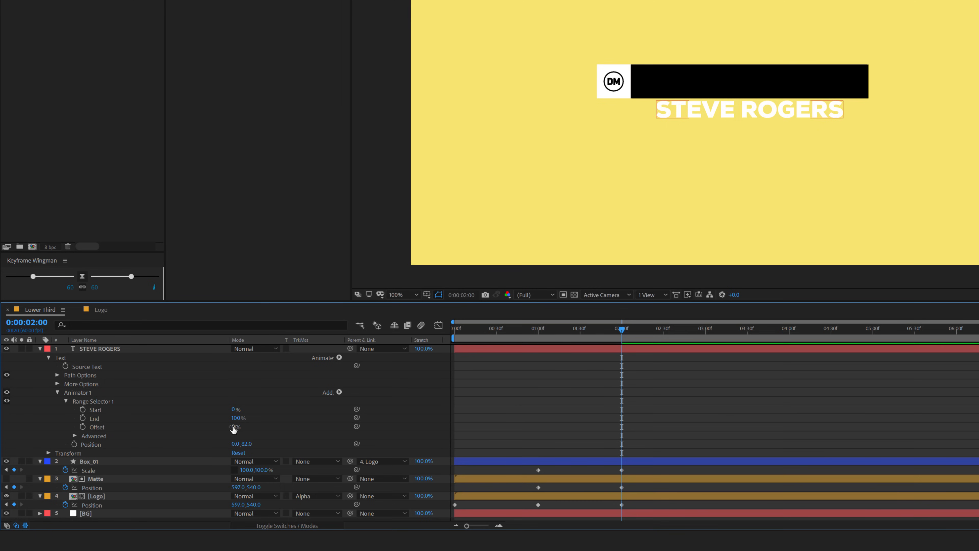
{"action": "left_click", "coordinate": [239, 426]}
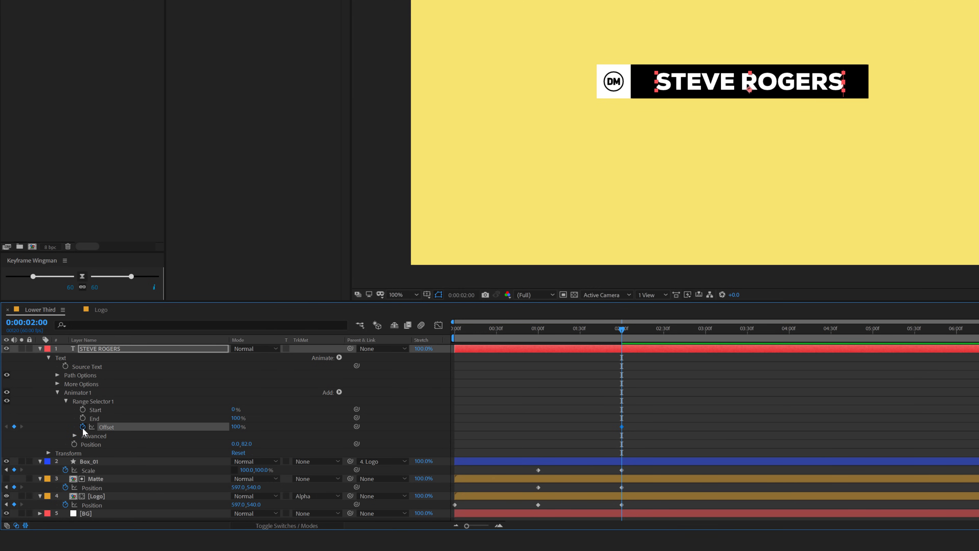
{"action": "left_click", "coordinate": [538, 328]}
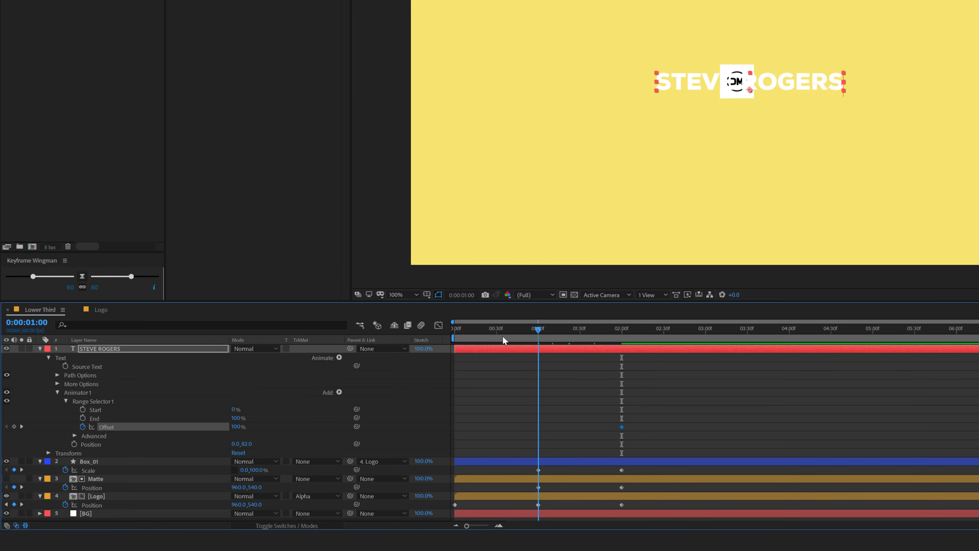
{"action": "left_click", "coordinate": [238, 426]}
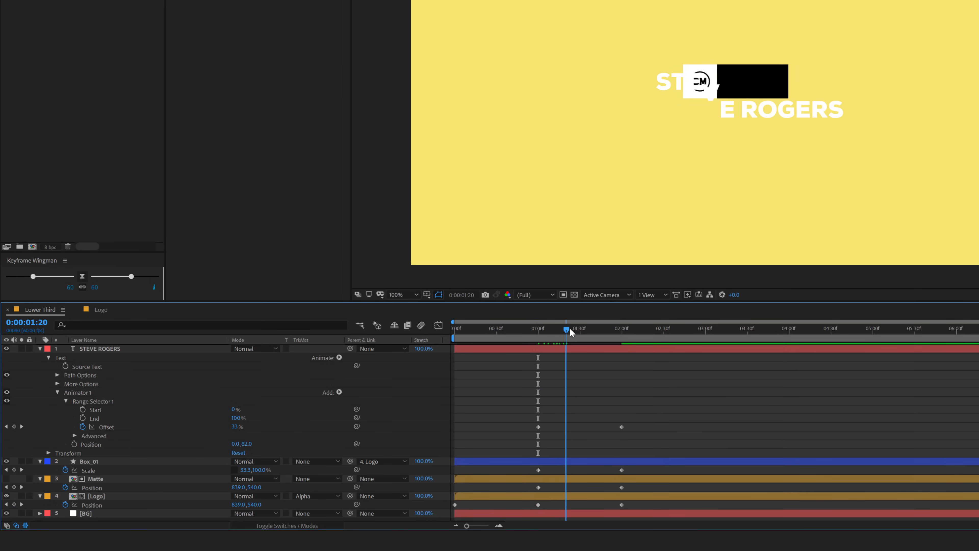
{"action": "left_click_drag", "start_coordinate": [567, 329], "coordinate": [587, 328]}
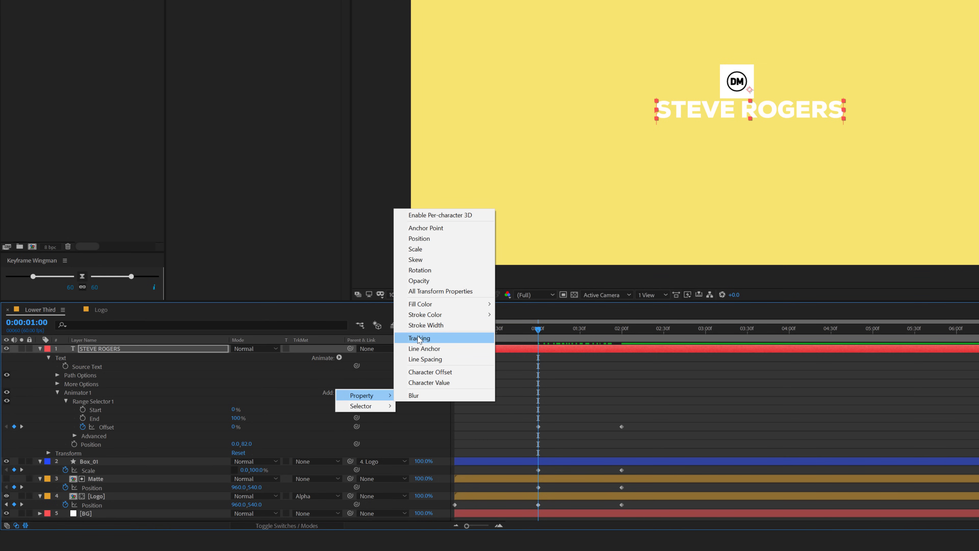
{"action": "left_click", "coordinate": [420, 337]}
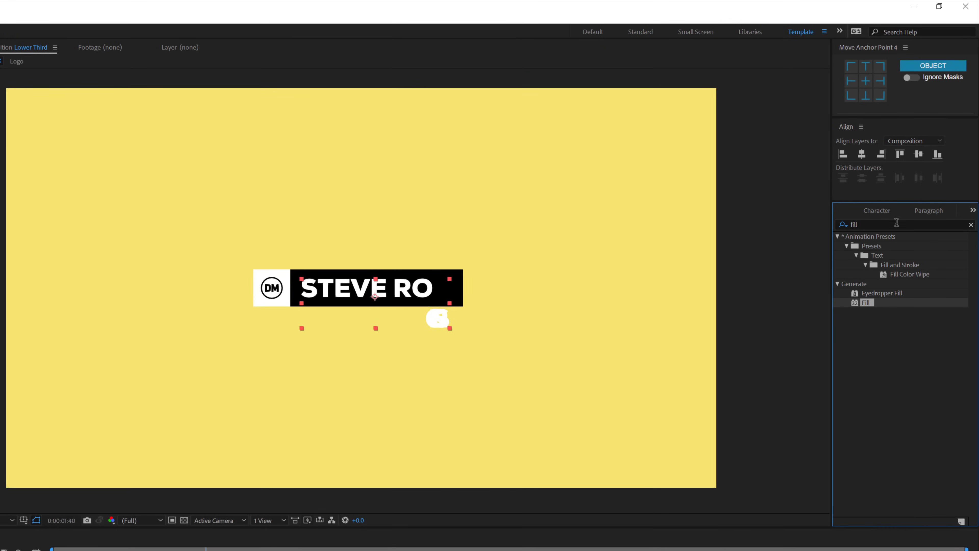
Step: Apply Set Matte to the text taking its matte from Box_01
{"action": "type", "text": "se"}
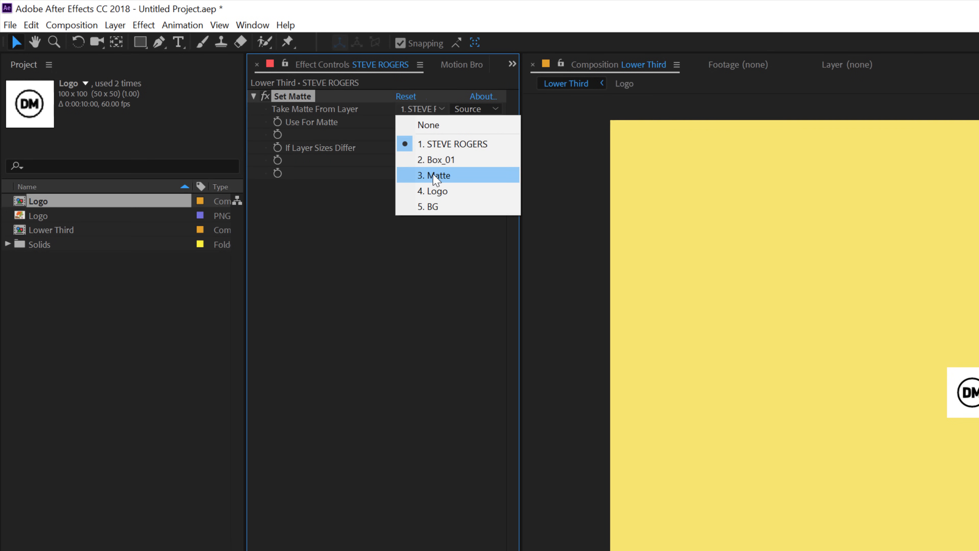
{"action": "left_click", "coordinate": [436, 160]}
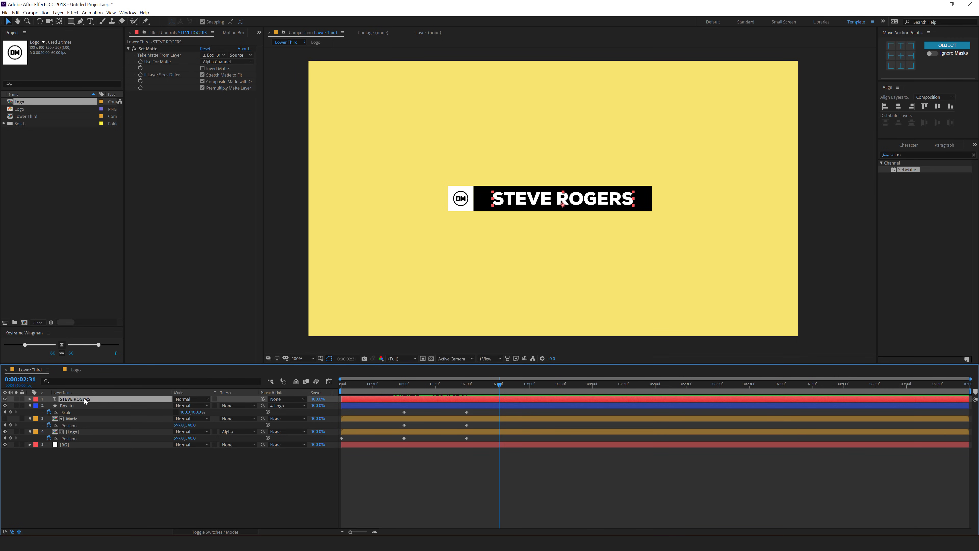
Step: Ease the STEVE ROGERS reveal in the Graph Editor and scrub from the start to check it
{"action": "left_click", "coordinate": [29, 399]}
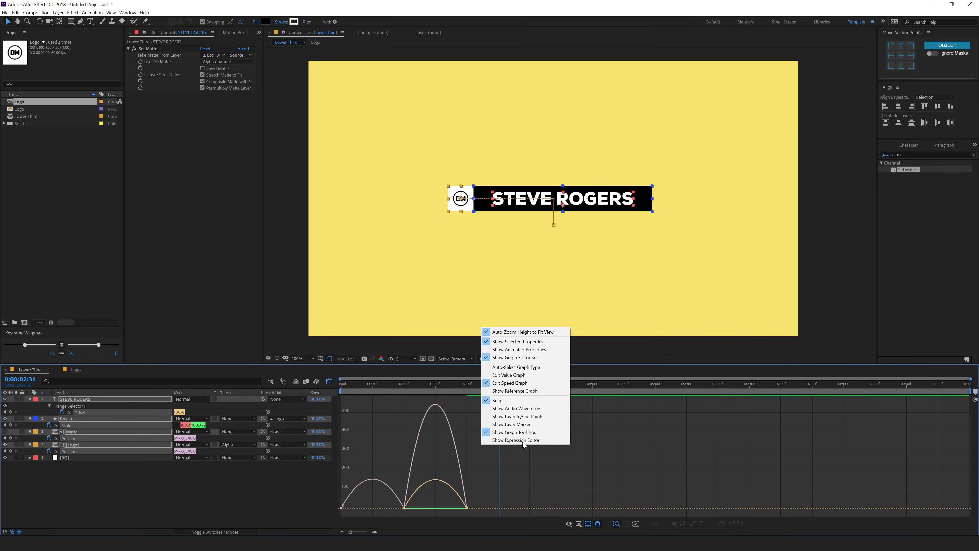
{"action": "mouse_move", "coordinate": [363, 387]}
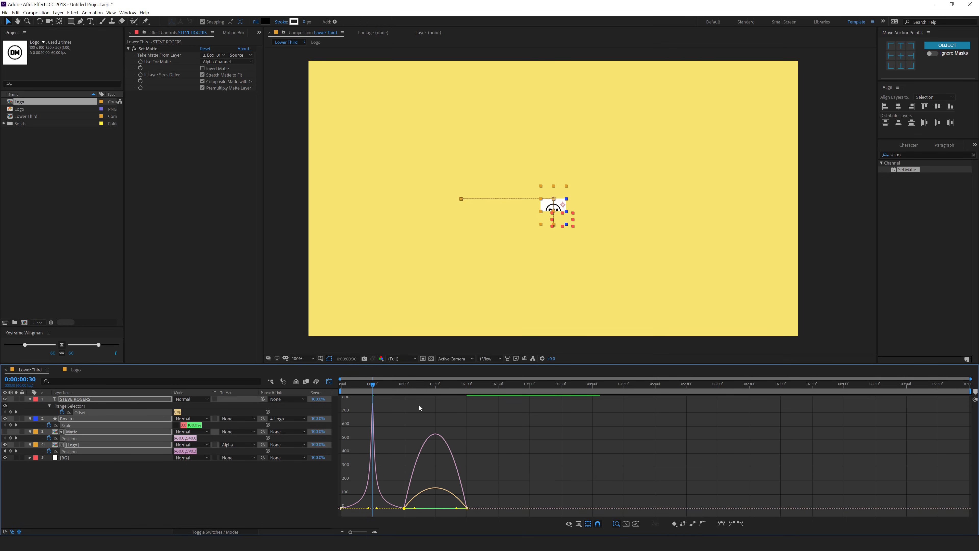
{"action": "left_click", "coordinate": [435, 382]}
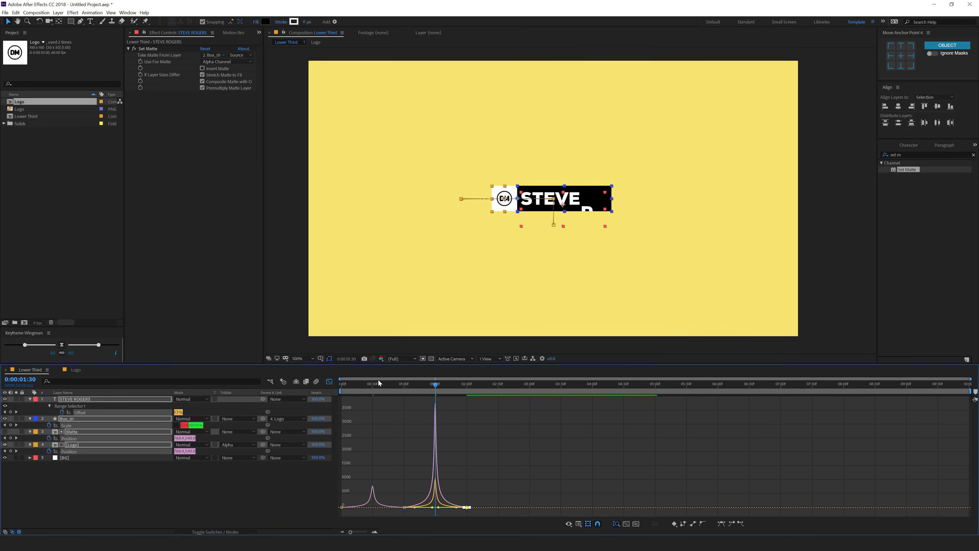
{"action": "left_click", "coordinate": [340, 384]}
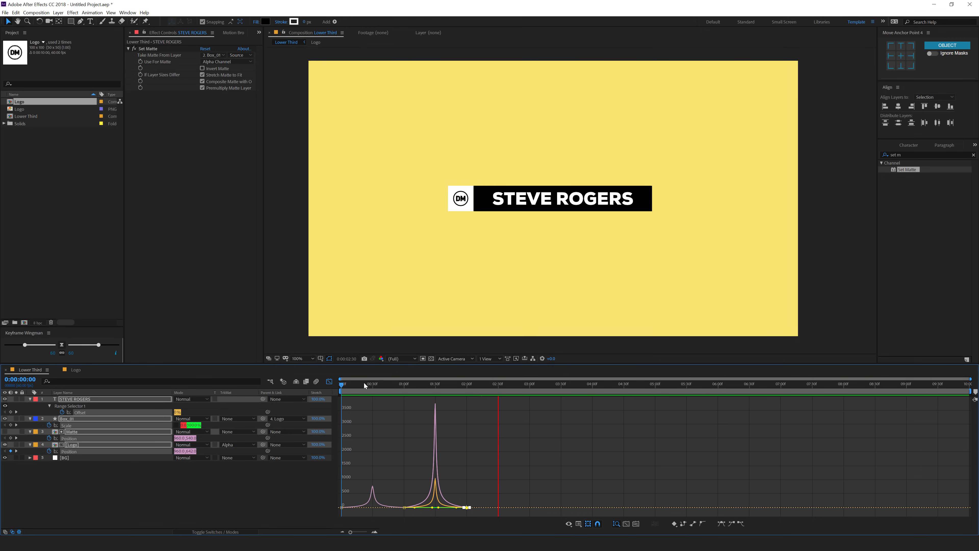
{"action": "left_click_drag", "start_coordinate": [365, 383], "coordinate": [356, 383]}
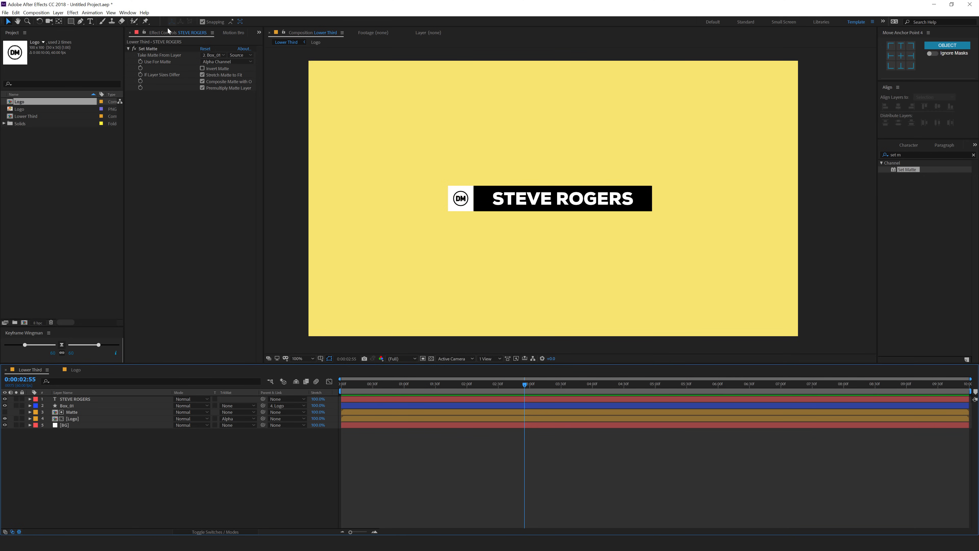
Step: Draw a white rectangle layer Box_02 and set its Rectangle Path size to 1100 by 100
{"action": "left_click", "coordinate": [196, 22]}
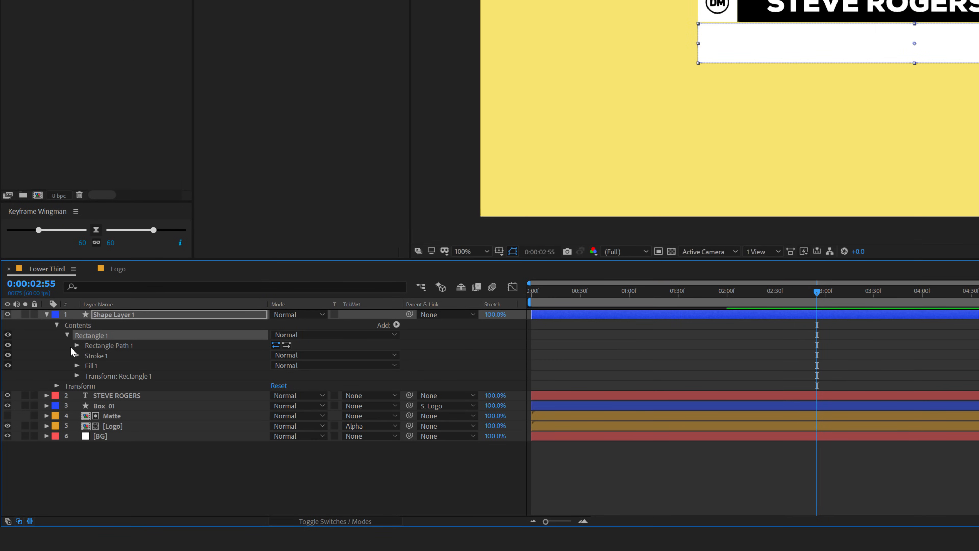
{"action": "left_click", "coordinate": [76, 345]}
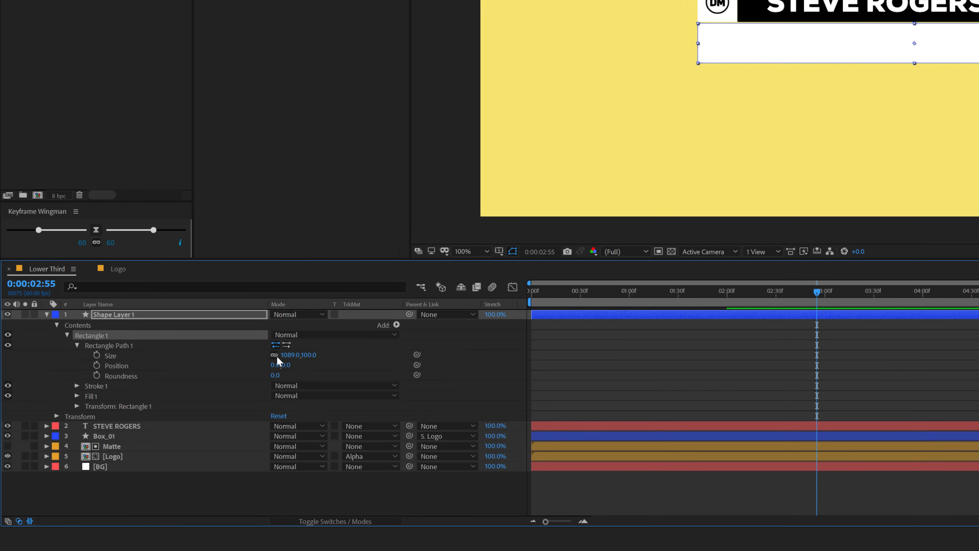
{"action": "double_click", "coordinate": [293, 355]}
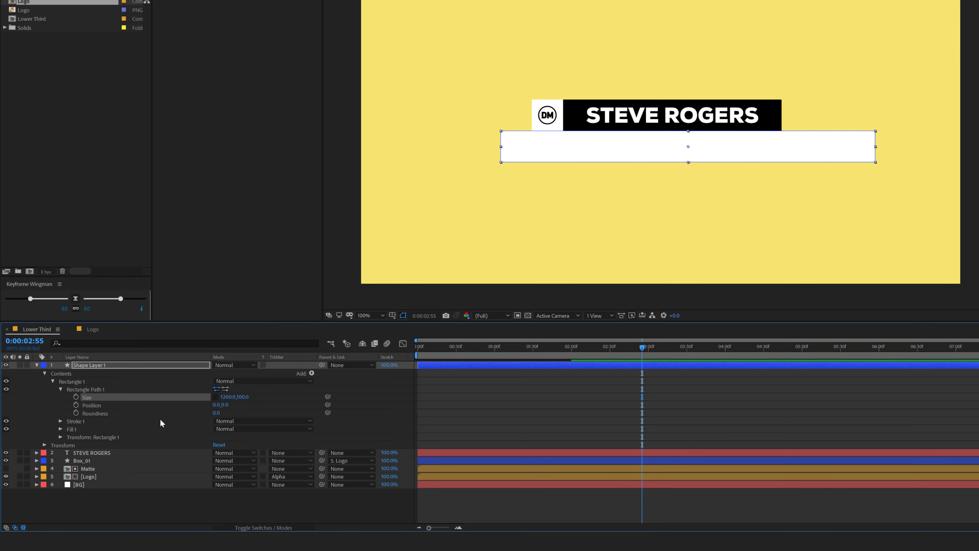
{"action": "double_click", "coordinate": [229, 396]}
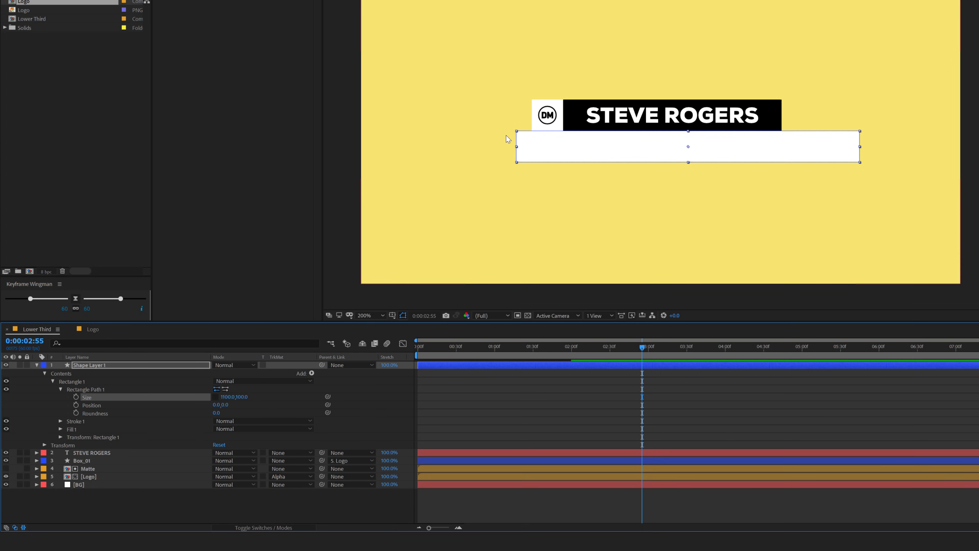
{"action": "left_click", "coordinate": [363, 314]}
{"action": "type", "text": "Box_02"}
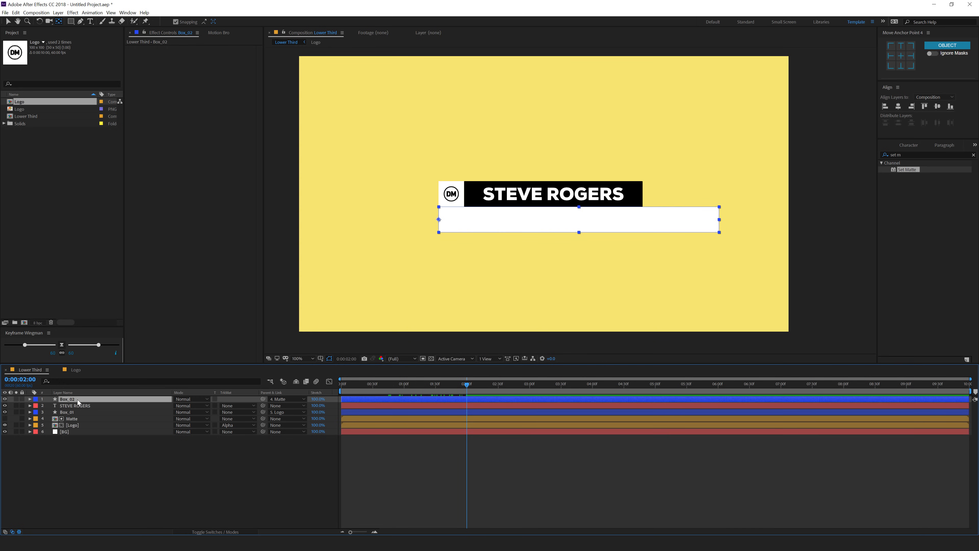
Step: Ease Box_02's Scale keyframes in the Graph Editor so its speed curve peaks sharply
{"action": "left_click", "coordinate": [30, 399]}
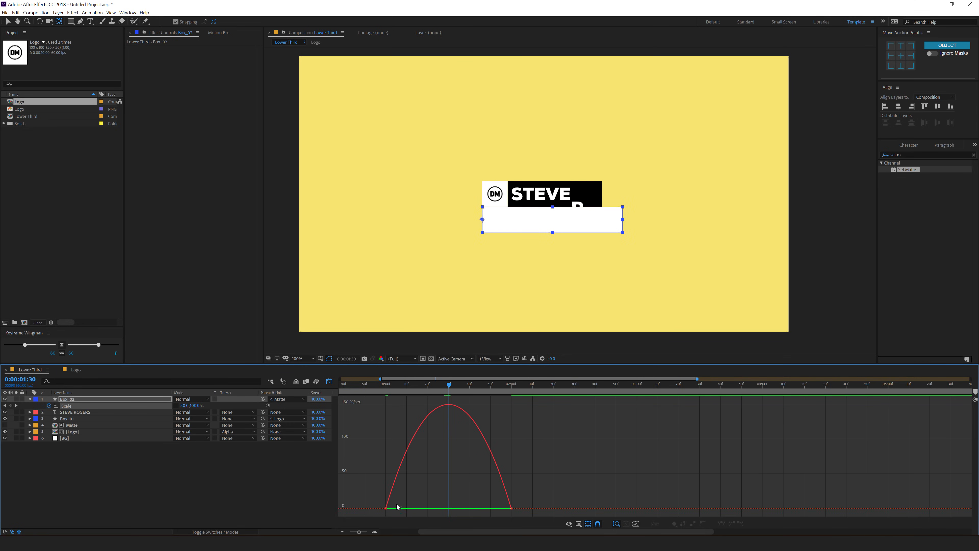
{"action": "left_click_drag", "start_coordinate": [388, 507], "coordinate": [435, 508]}
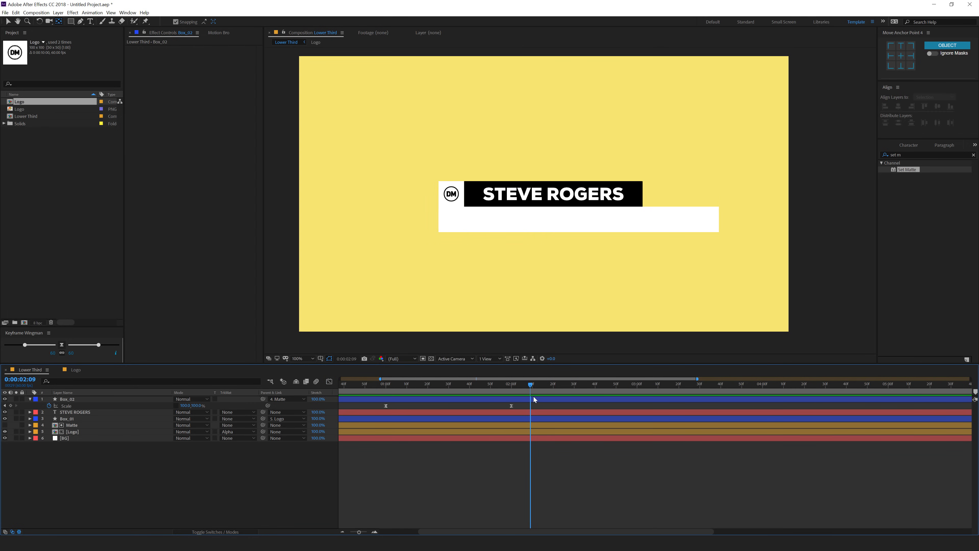
Step: Duplicate the STEVE ROGERS text layer and set its fill colour to black over Box_02
{"action": "left_click", "coordinate": [75, 412]}
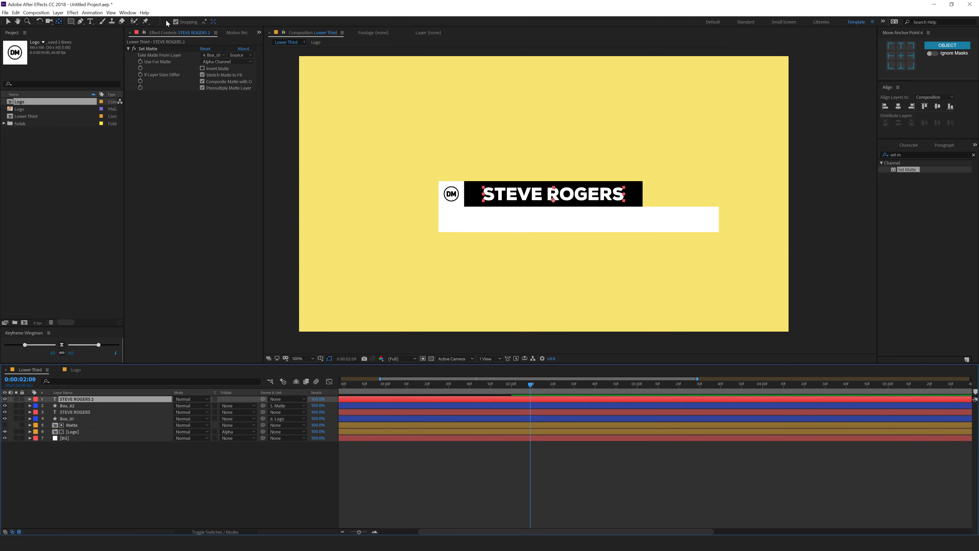
{"action": "left_click", "coordinate": [908, 145]}
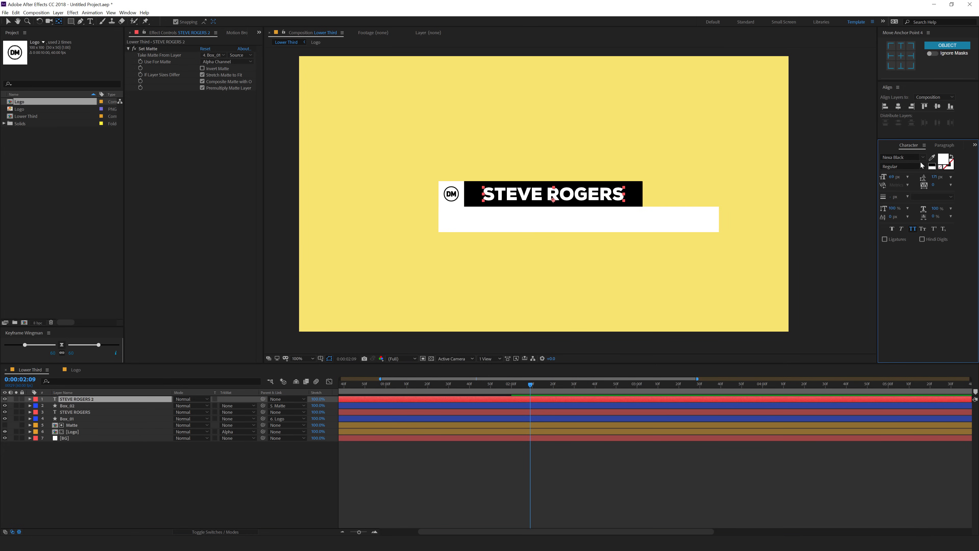
{"action": "left_click", "coordinate": [931, 157]}
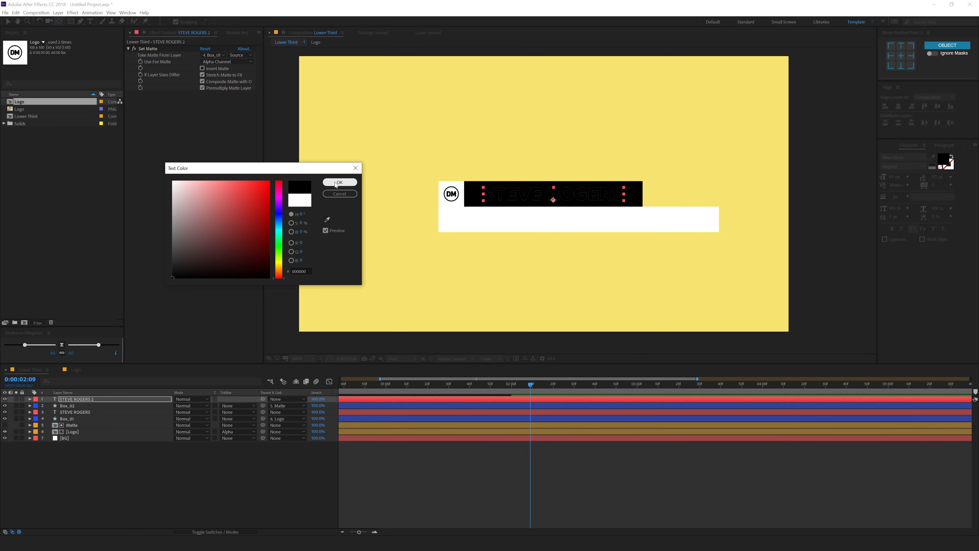
{"action": "left_click", "coordinate": [339, 183]}
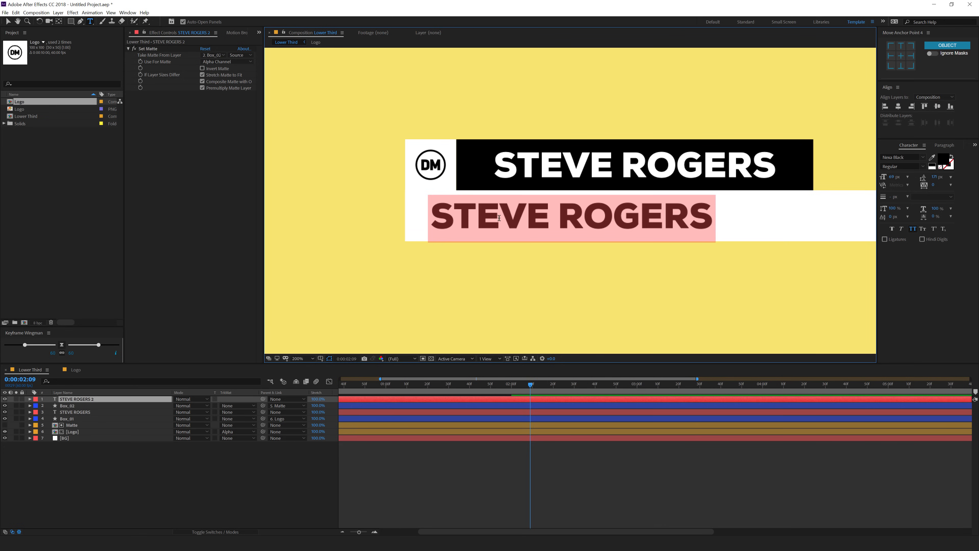
Step: Retype the duplicated text as 'MR.STEVE ROGERS'
{"action": "type", "text": "MR"}
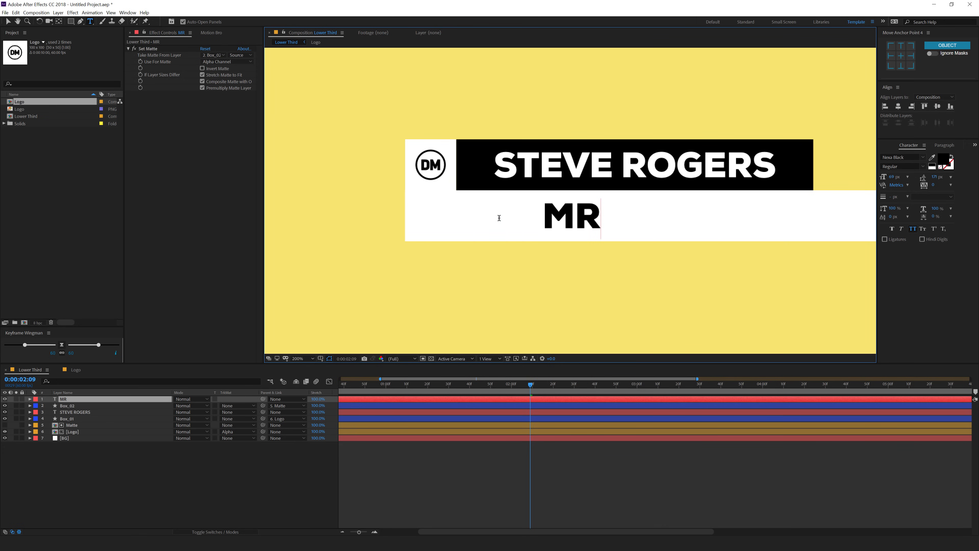
{"action": "type", "text": ".STEVE"}
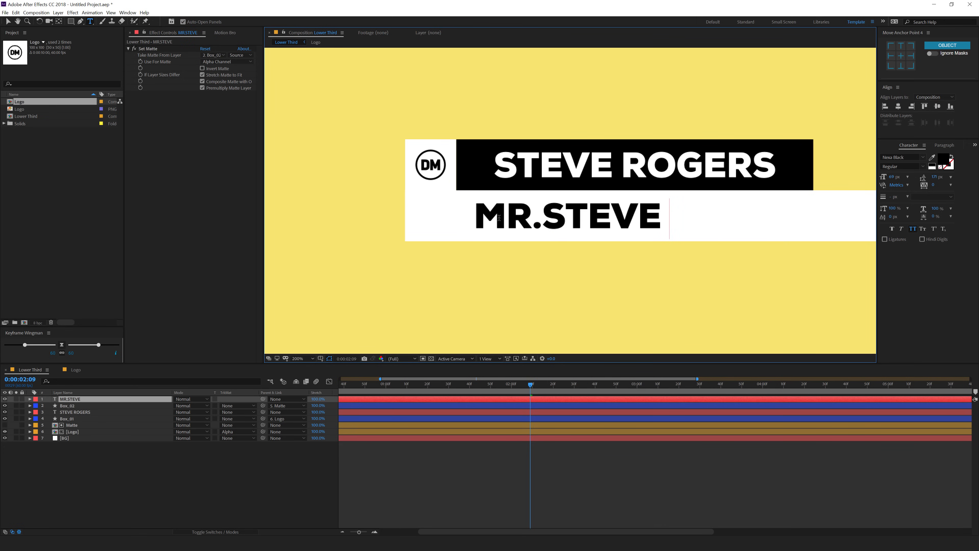
{"action": "type", "text": "ROGERS"}
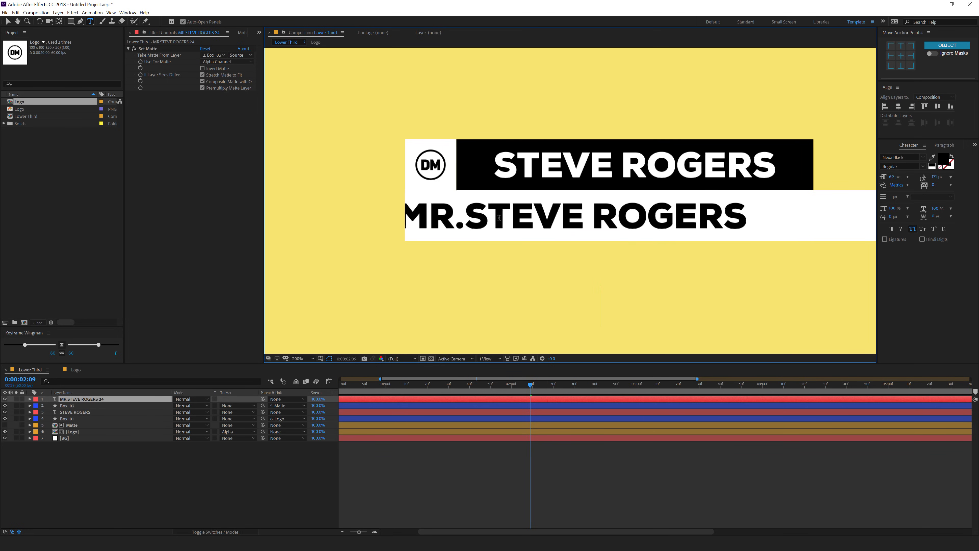
{"action": "mouse_move", "coordinate": [276, 78]}
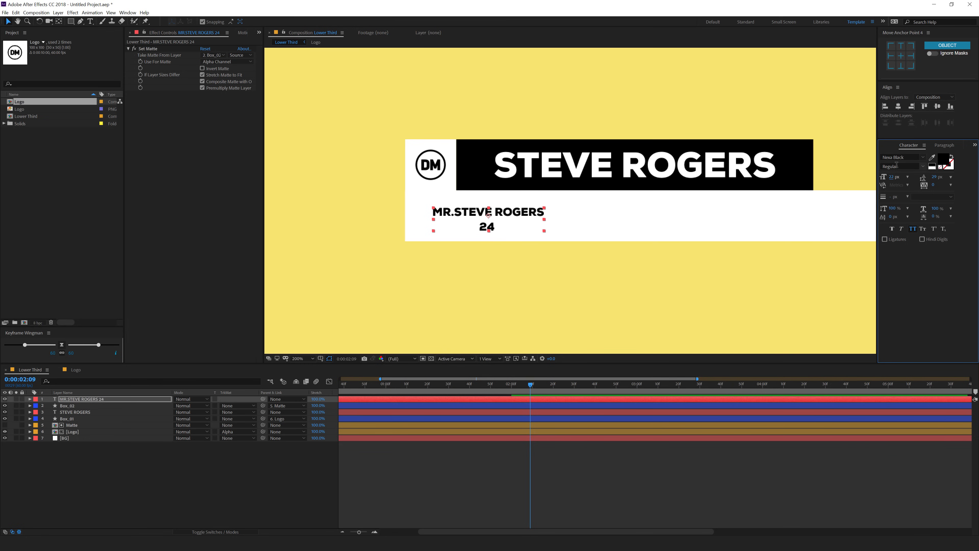
Step: Move the subtitle left, left-align it and start the second line 'YEAR MOTION DESIGNE...'
{"action": "left_click_drag", "start_coordinate": [487, 219], "coordinate": [474, 215]}
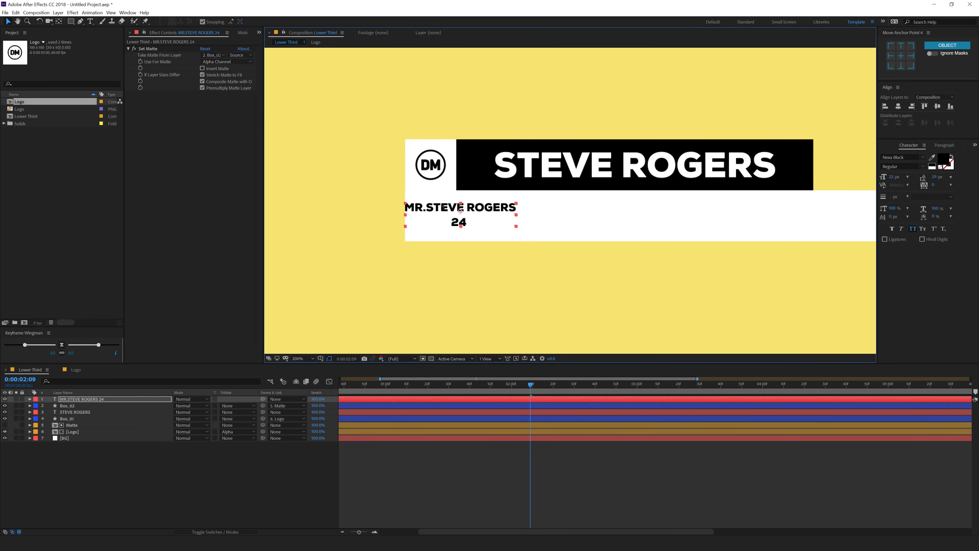
{"action": "left_click", "coordinate": [944, 144]}
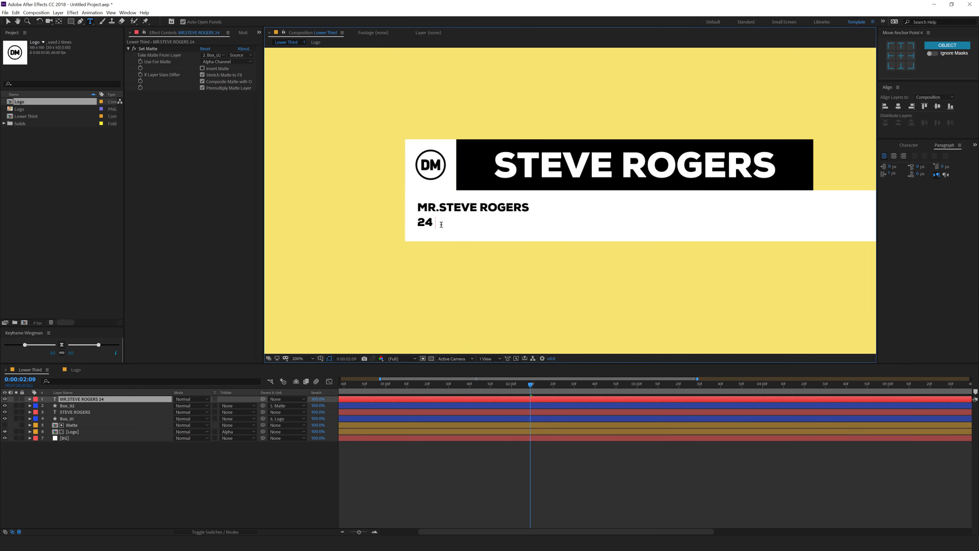
{"action": "type", "text": "YEAR MOTION DESIGNER FROM NEWYORK"}
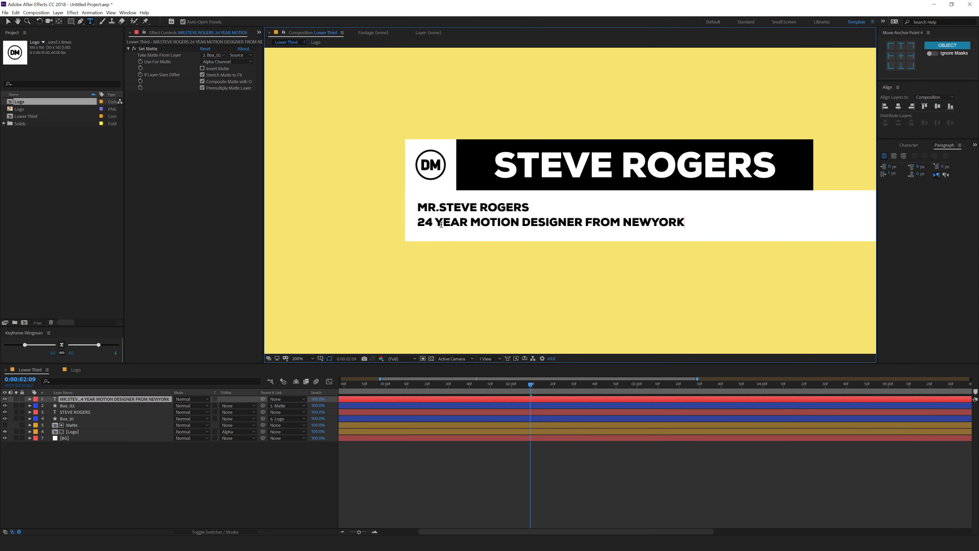
Step: Finish the second line and add a right-aligned '//MONDAY LIVE JAN. 20' date text at the box's right end
{"action": "left_click", "coordinate": [113, 399]}
{"action": "type", "text": "//"}
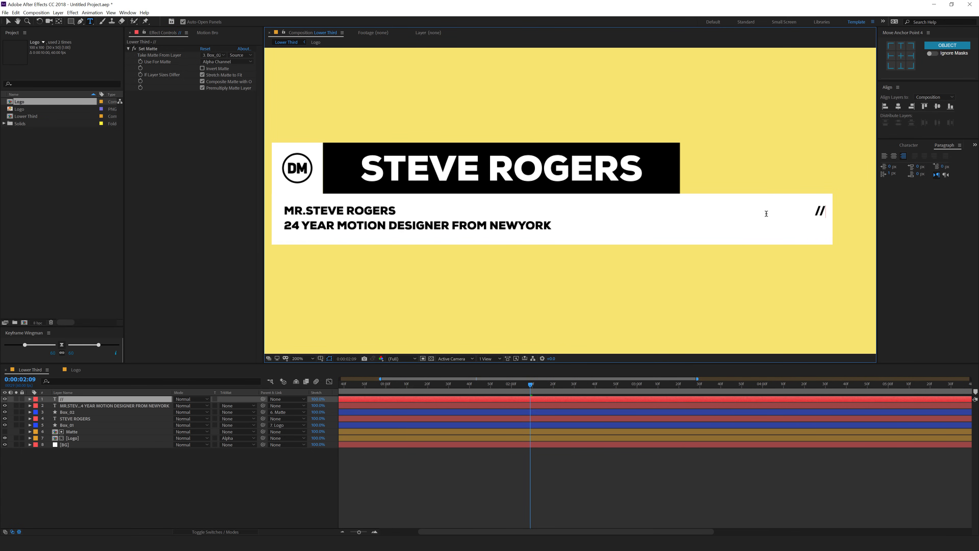
{"action": "type", "text": "MONDAY LIVE J"}
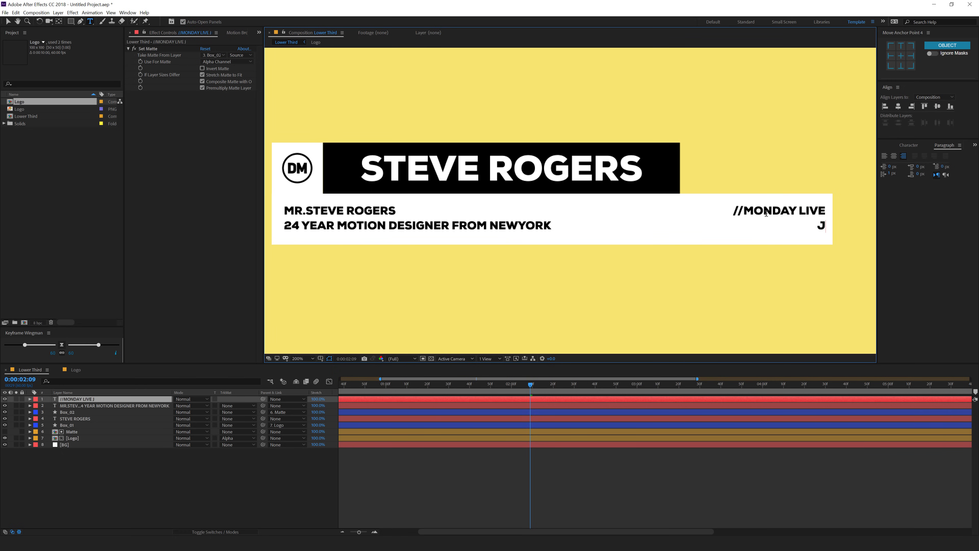
{"action": "type", "text": "AN. 20"}
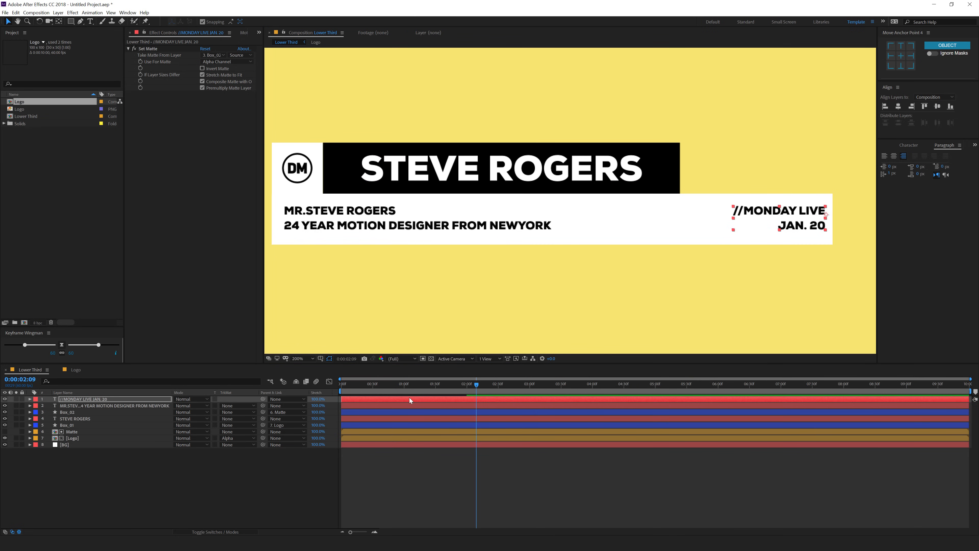
Step: Shift the date text layer to start later and scrub to preview the assembled lower third
{"action": "left_click_drag", "start_coordinate": [475, 384], "coordinate": [351, 384]}
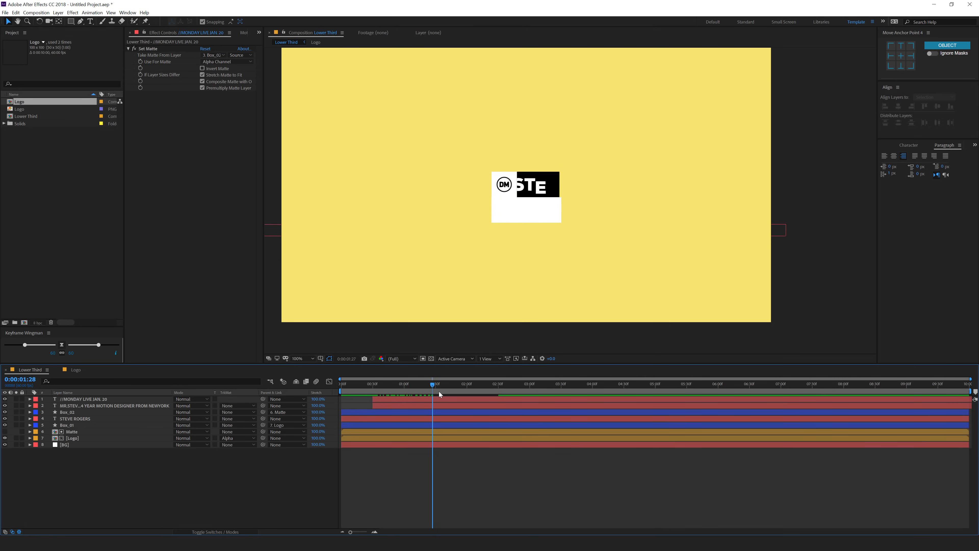
{"action": "left_click_drag", "start_coordinate": [431, 384], "coordinate": [494, 383]}
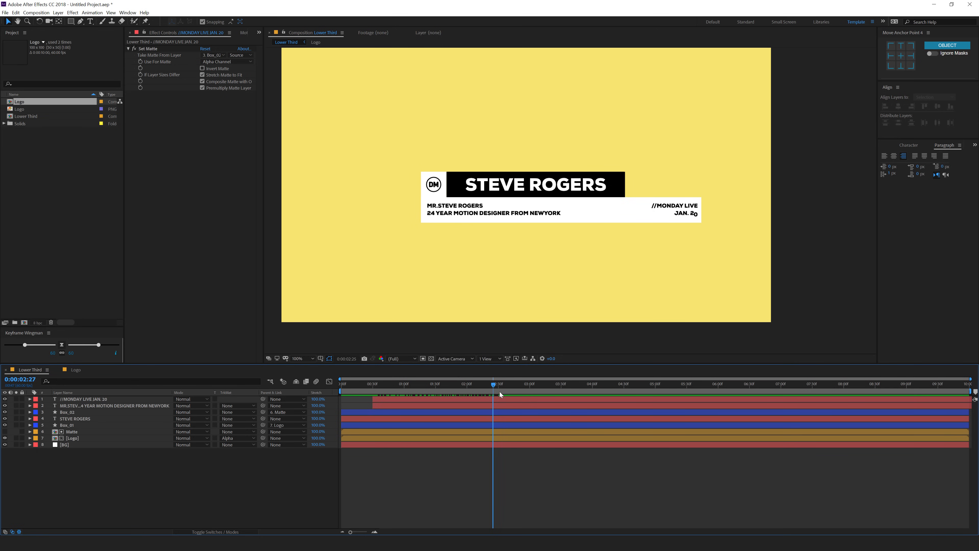
Step: Set the subtitle's Range Selector 1 Based On to Words and check its Offset keyframes
{"action": "left_click", "coordinate": [30, 406]}
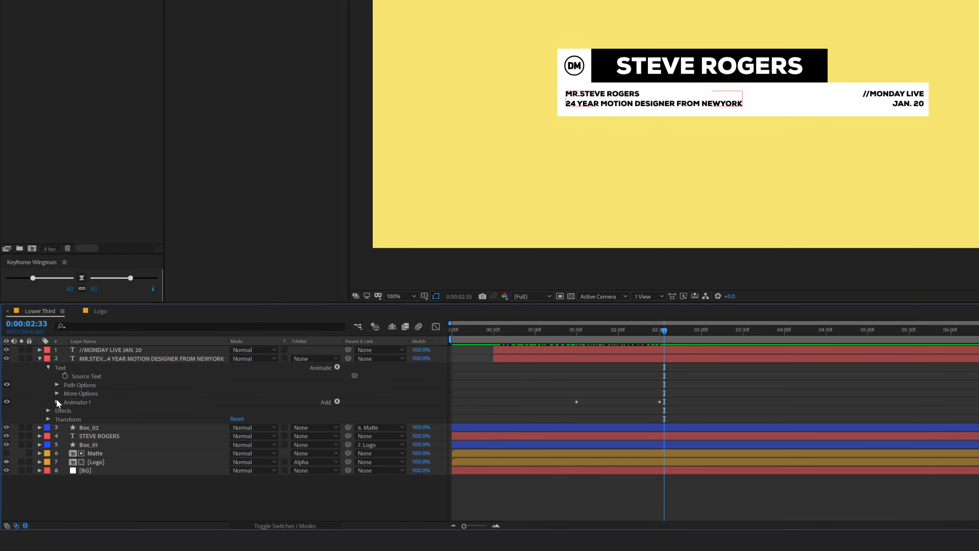
{"action": "left_click", "coordinate": [48, 402]}
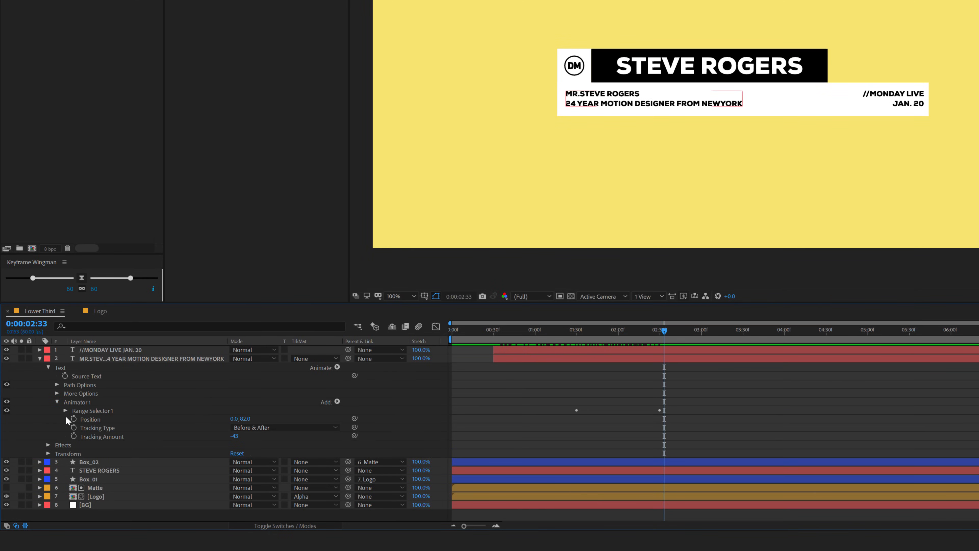
{"action": "left_click", "coordinate": [65, 410]}
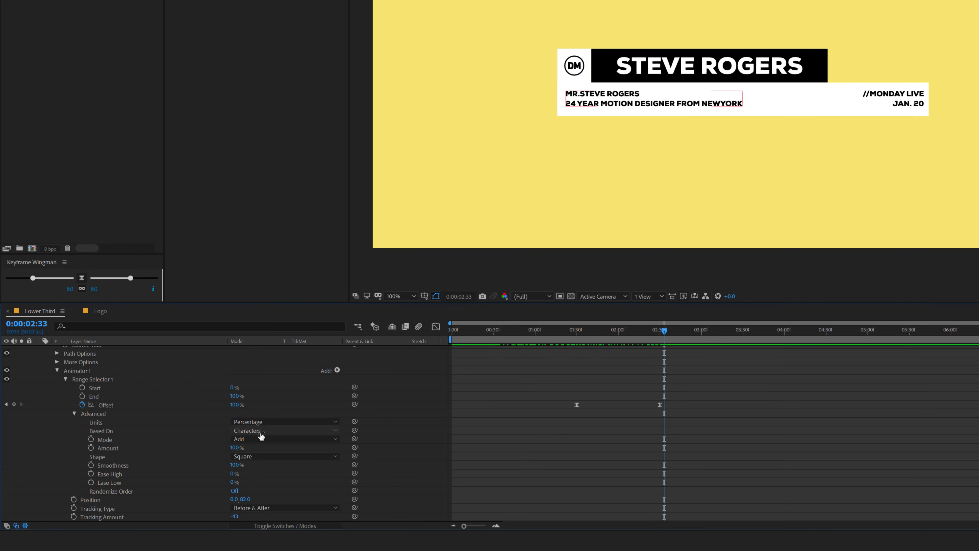
{"action": "mouse_move", "coordinate": [248, 438]}
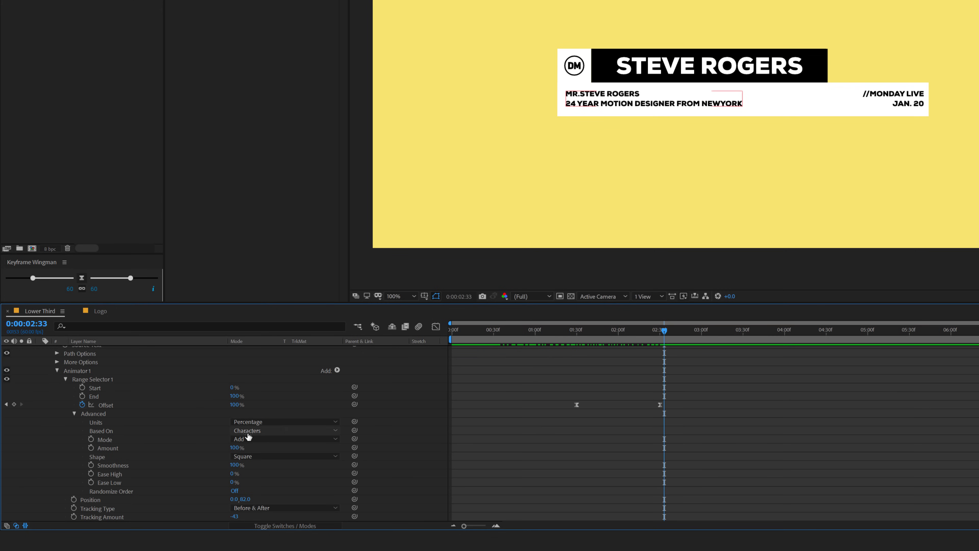
{"action": "left_click", "coordinate": [284, 430]}
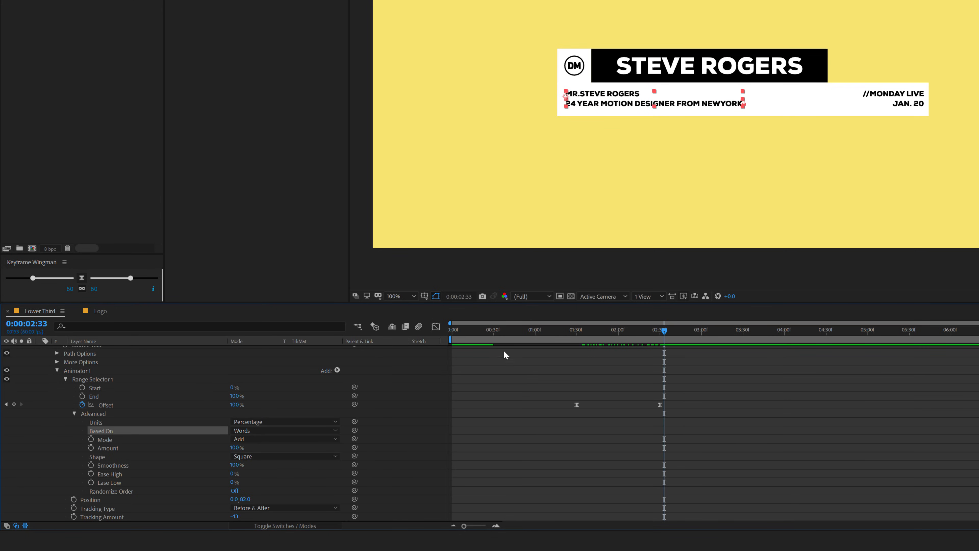
{"action": "left_click_drag", "start_coordinate": [665, 329], "coordinate": [577, 329]}
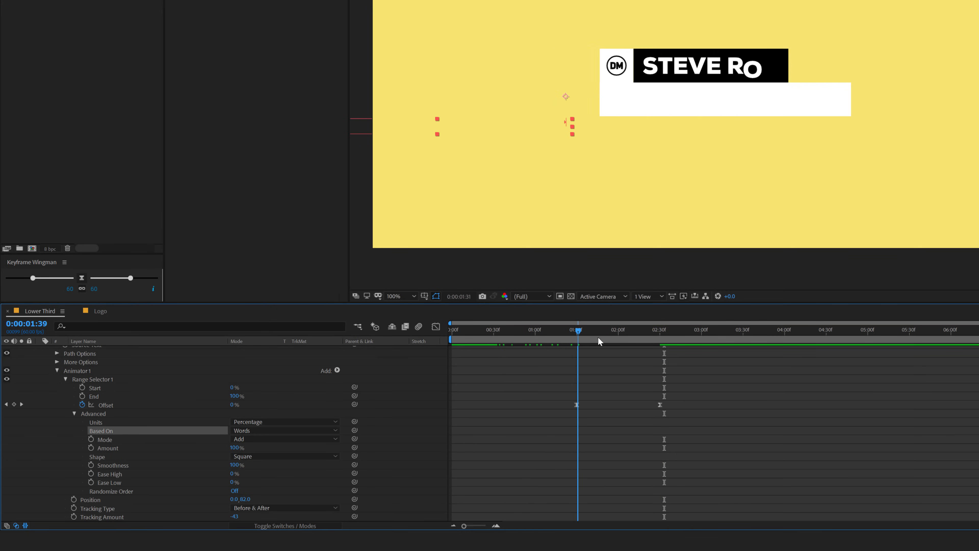
{"action": "left_click_drag", "start_coordinate": [578, 337], "coordinate": [640, 336]}
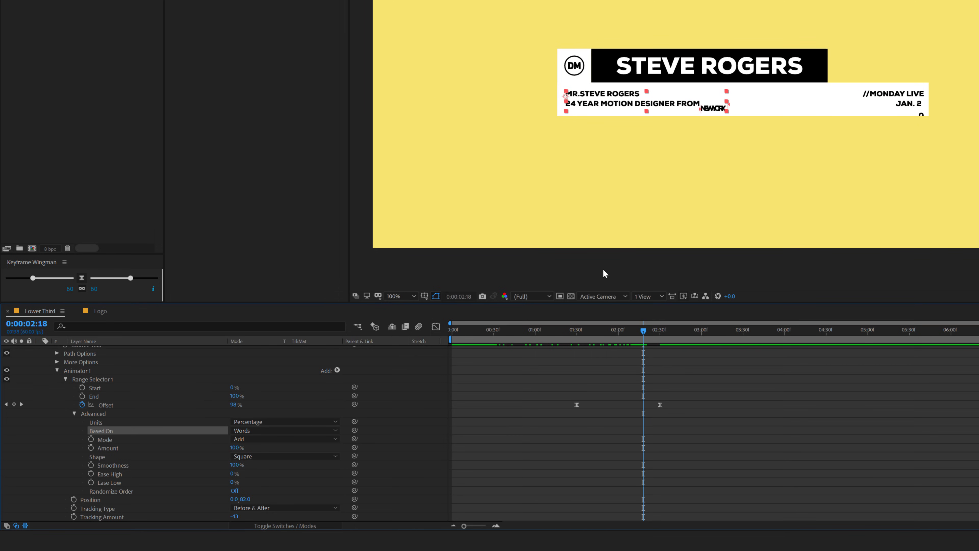
{"action": "scroll", "scroll_direction": "down", "scroll_amount": 3}
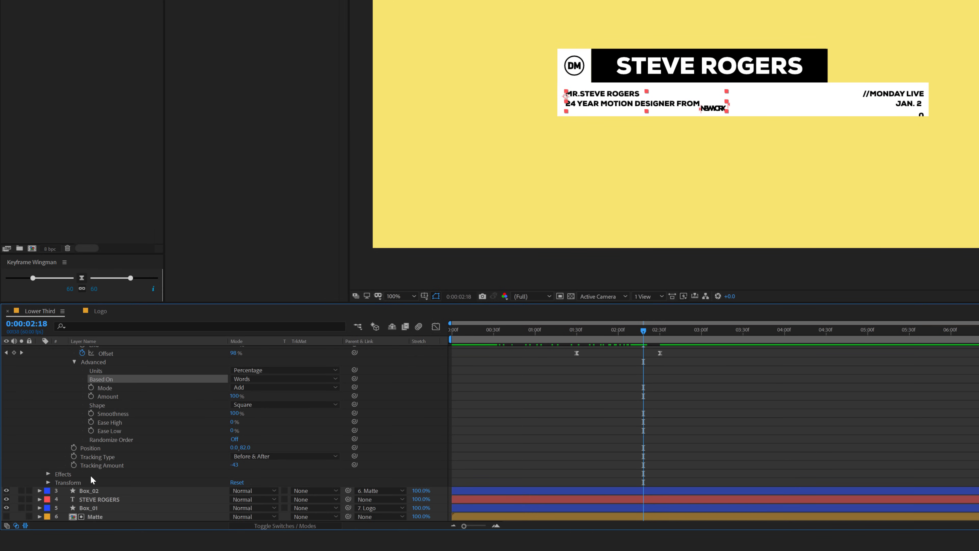
{"action": "left_click", "coordinate": [100, 460]}
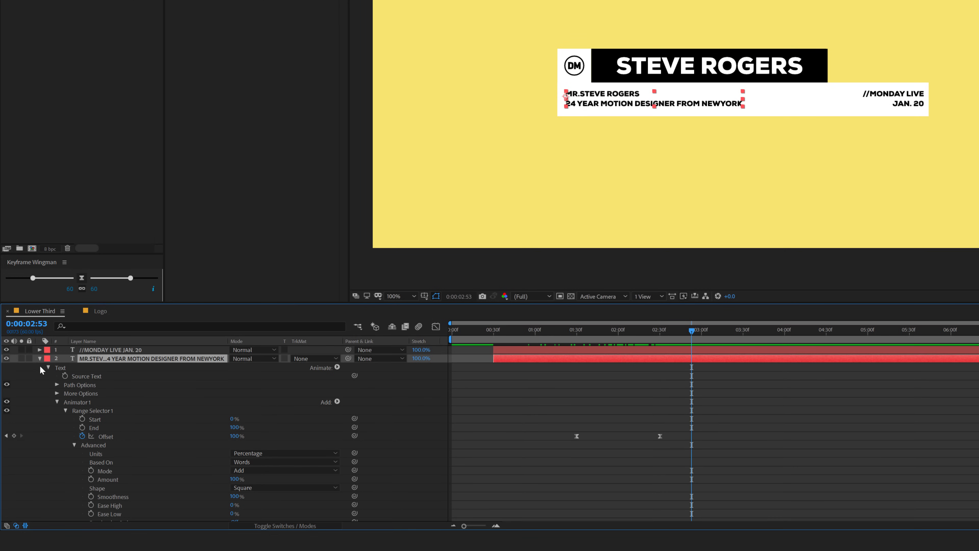
Step: Expand the date layer's Animator 1 Range Selector and set Advanced Based On to Words
{"action": "left_click", "coordinate": [40, 359]}
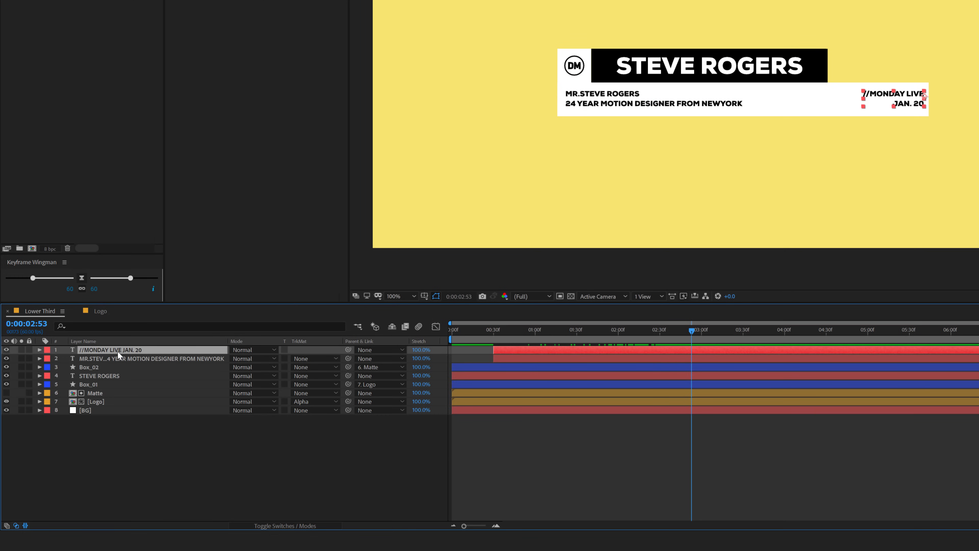
{"action": "left_click", "coordinate": [39, 350]}
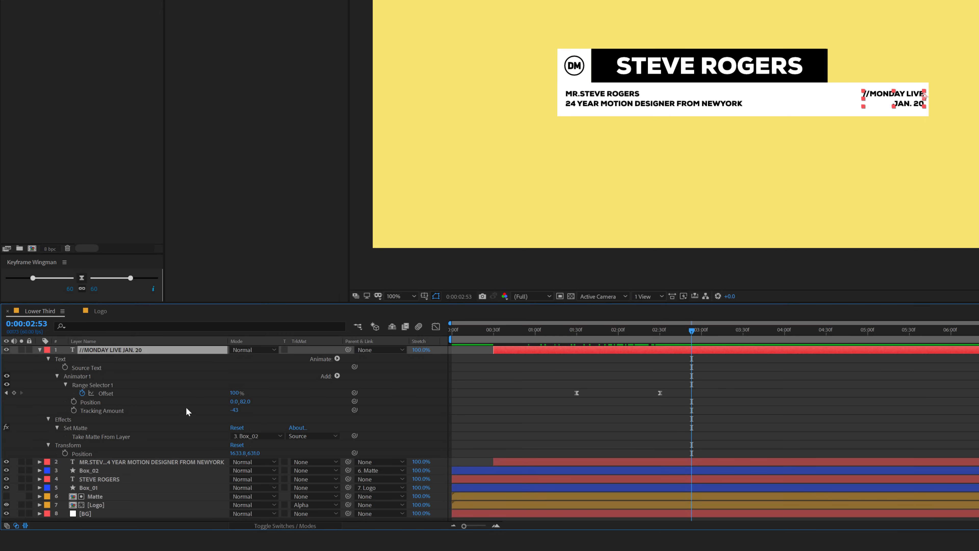
{"action": "left_click", "coordinate": [66, 385]}
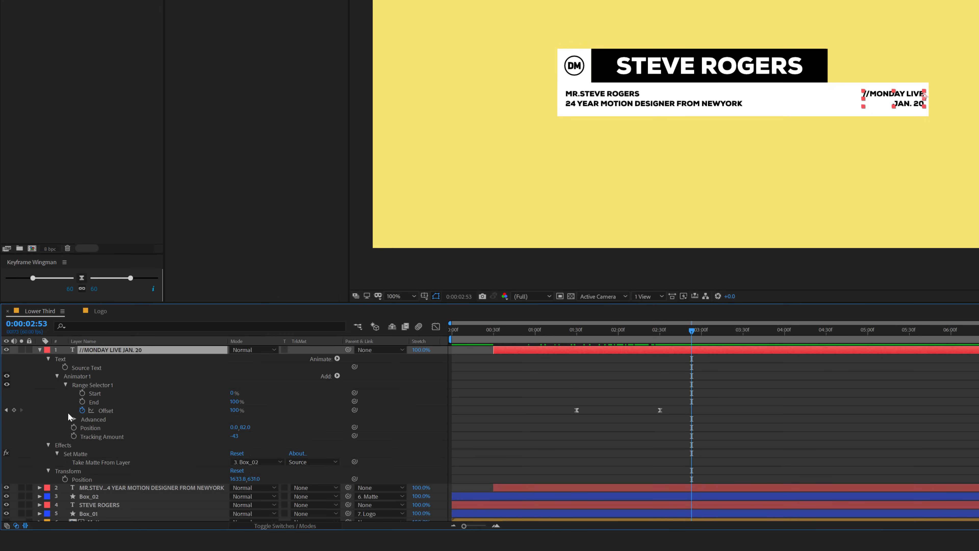
{"action": "left_click", "coordinate": [284, 435]}
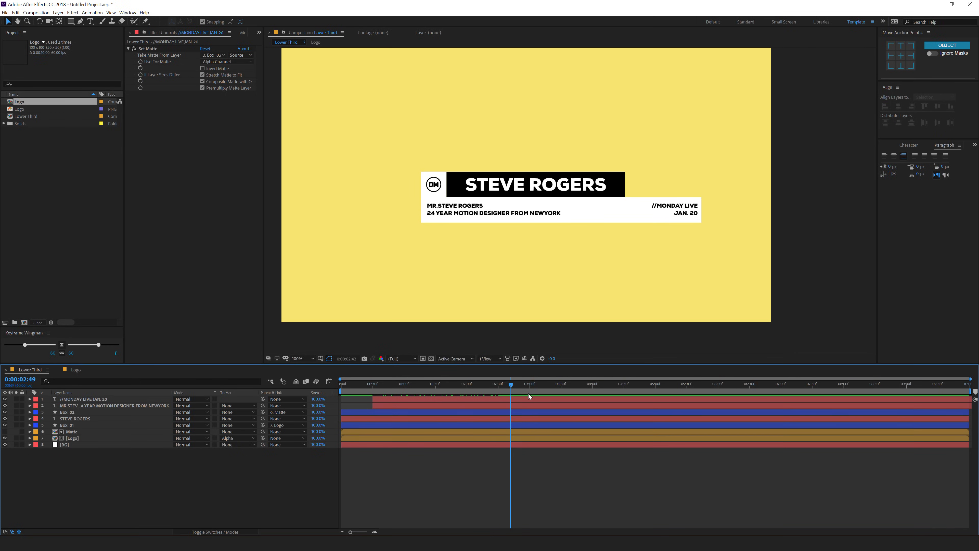
Step: Create a new composition named Main and add the Lower Third at 85% in the lower-left corner
{"action": "left_click", "coordinate": [544, 383]}
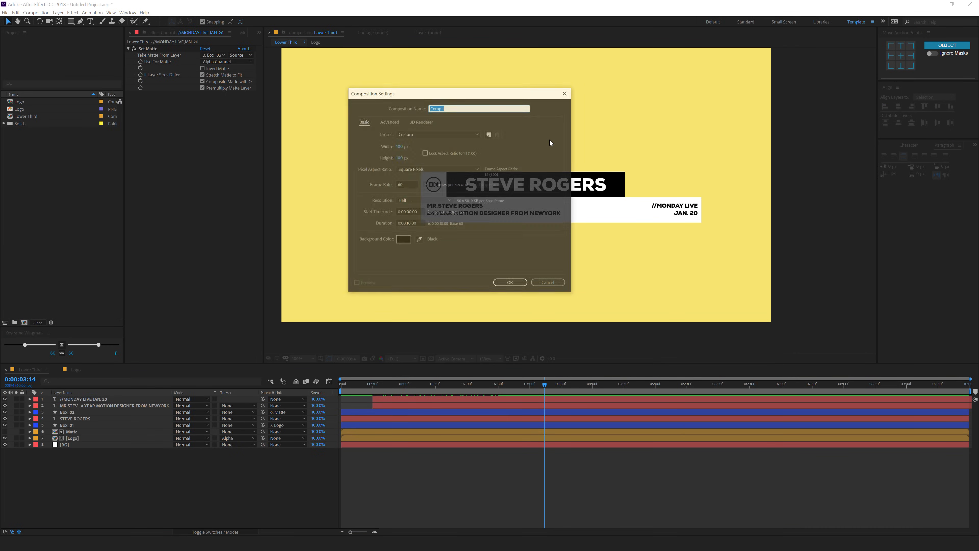
{"action": "type", "text": "Main"}
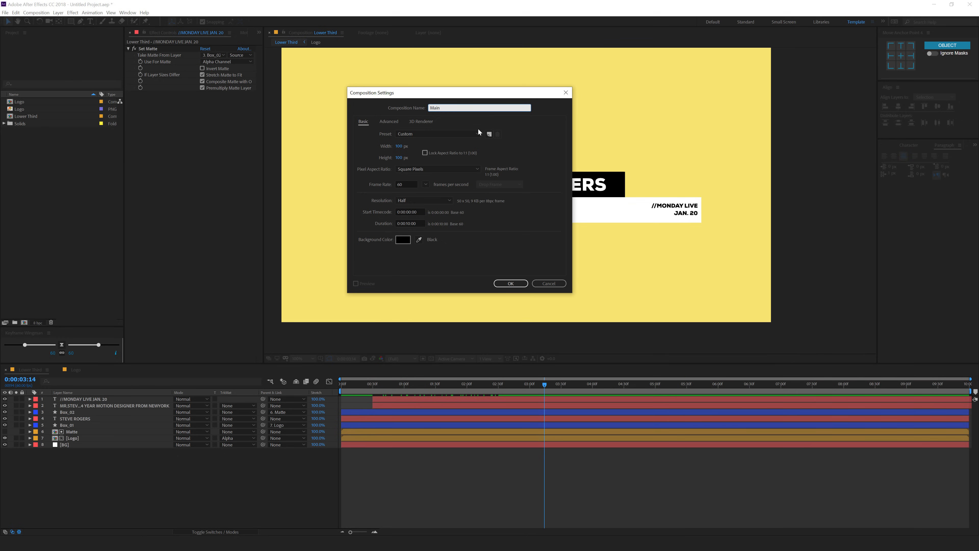
{"action": "left_click", "coordinate": [437, 133]}
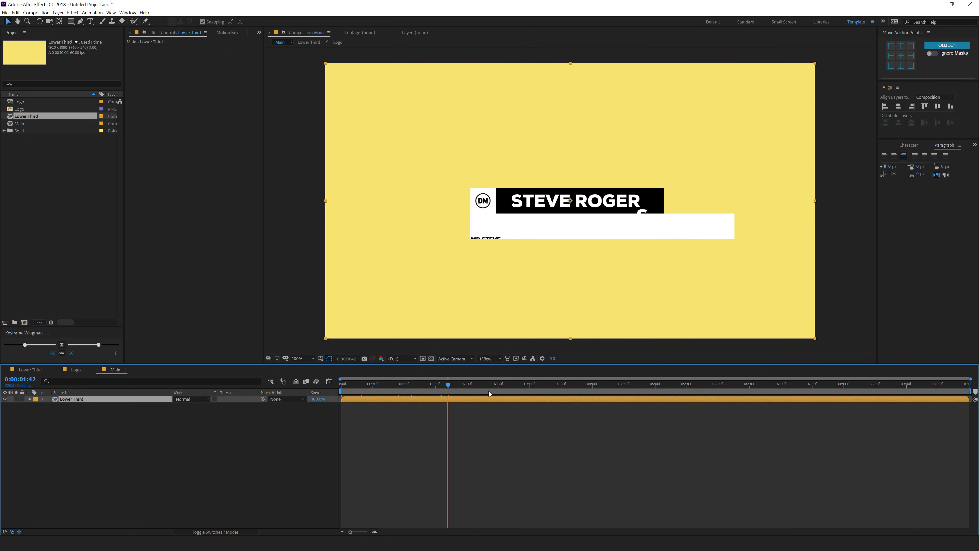
{"action": "left_click", "coordinate": [548, 383]}
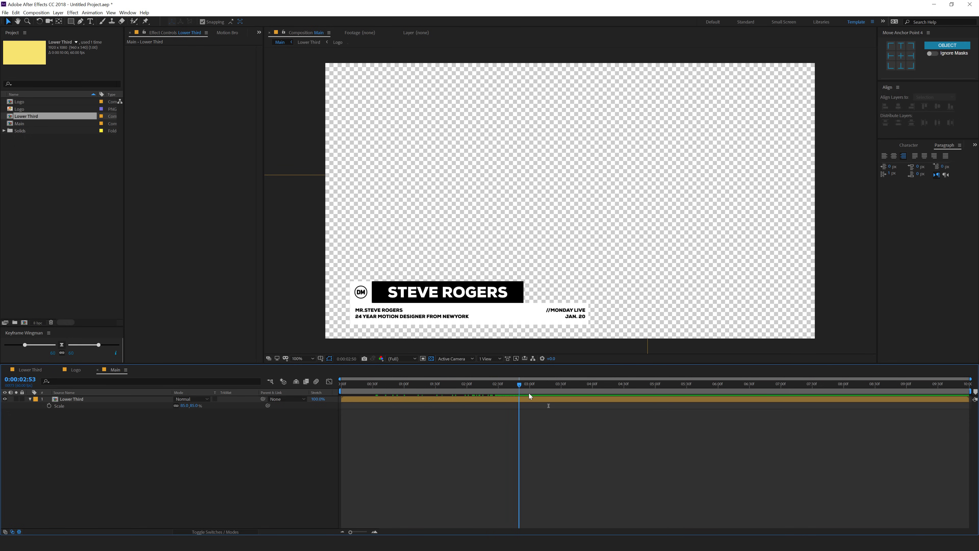
Step: Add composition markers on Main at about three and four seconds
{"action": "left_click", "coordinate": [531, 383]}
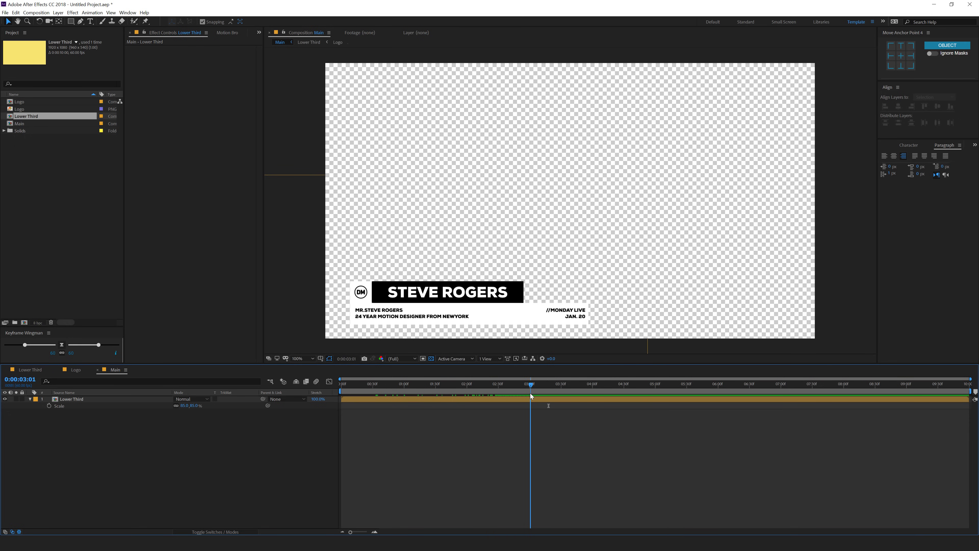
{"action": "key", "text": "shift+1"}
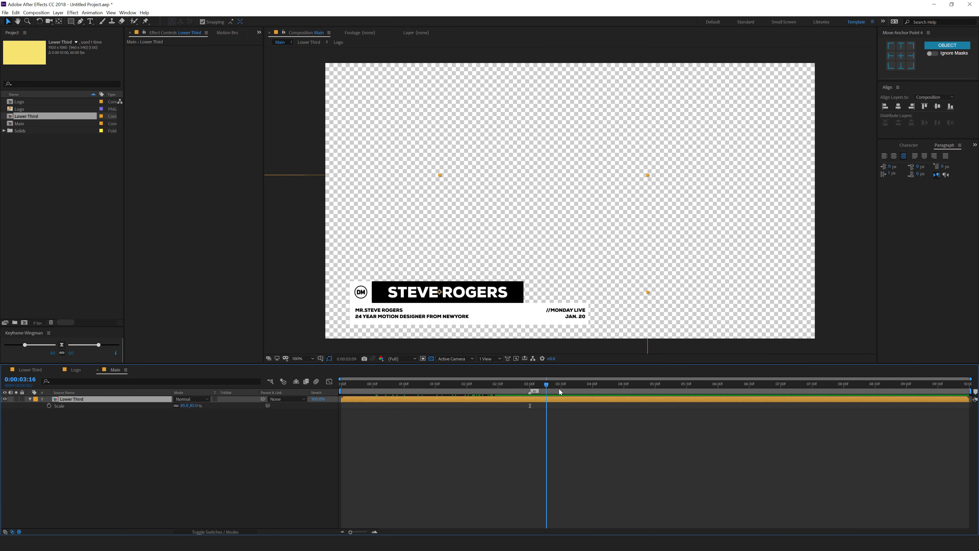
{"action": "left_click", "coordinate": [592, 383]}
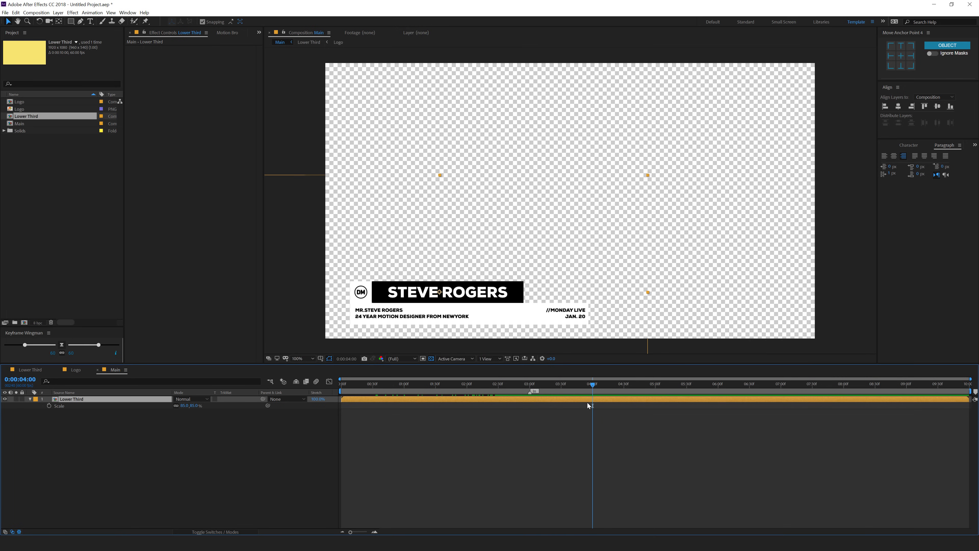
{"action": "key", "text": "shift+2"}
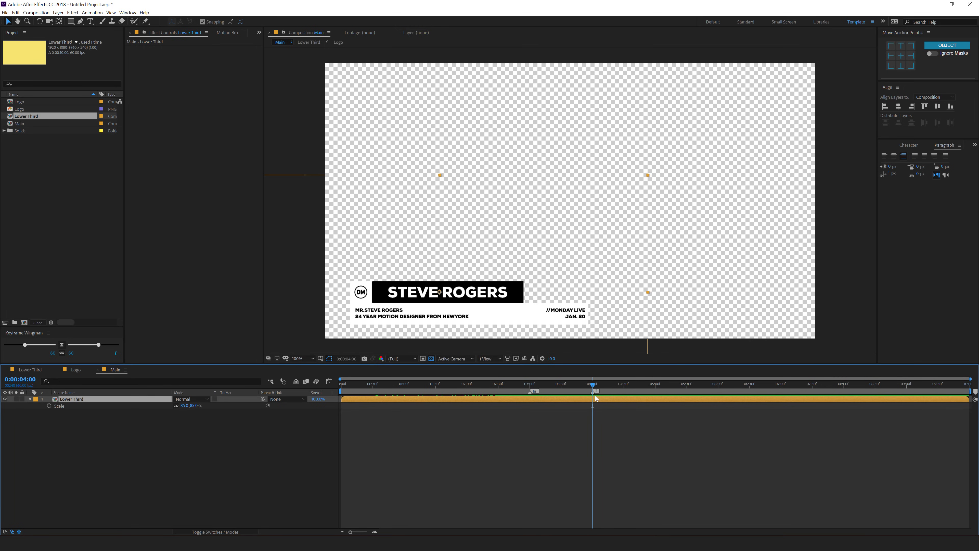
Step: Comment the four-second marker 'Out'
{"action": "double_click", "coordinate": [595, 391]}
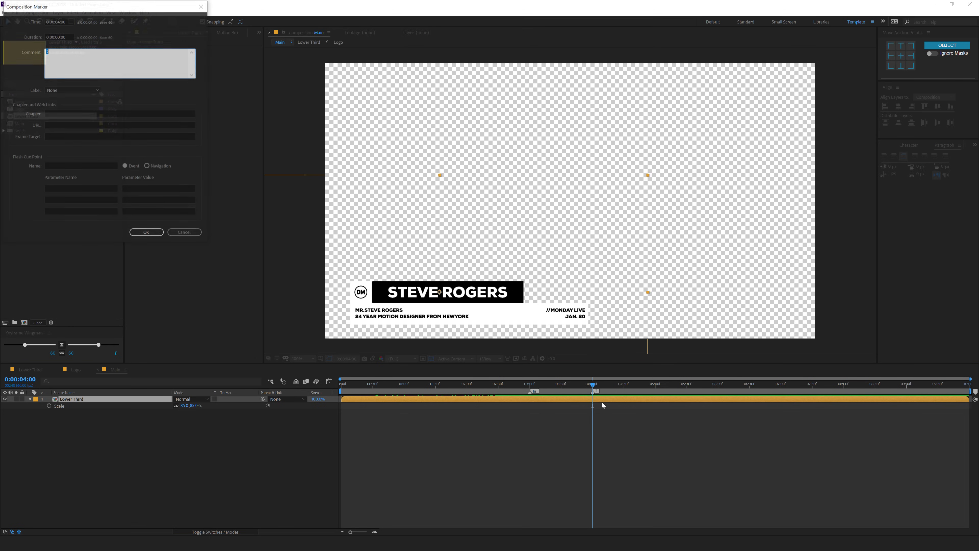
{"action": "type", "text": "Out"}
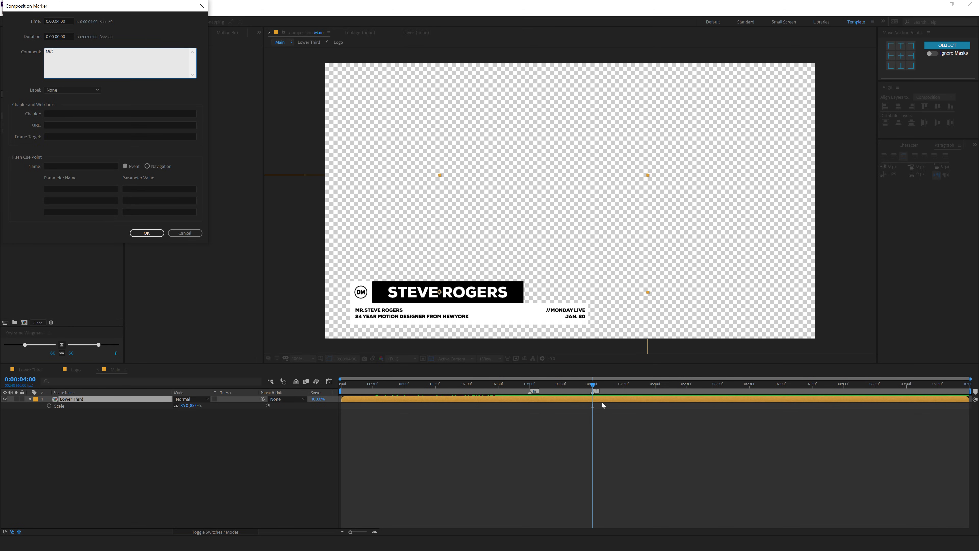
{"action": "left_click", "coordinate": [147, 233]}
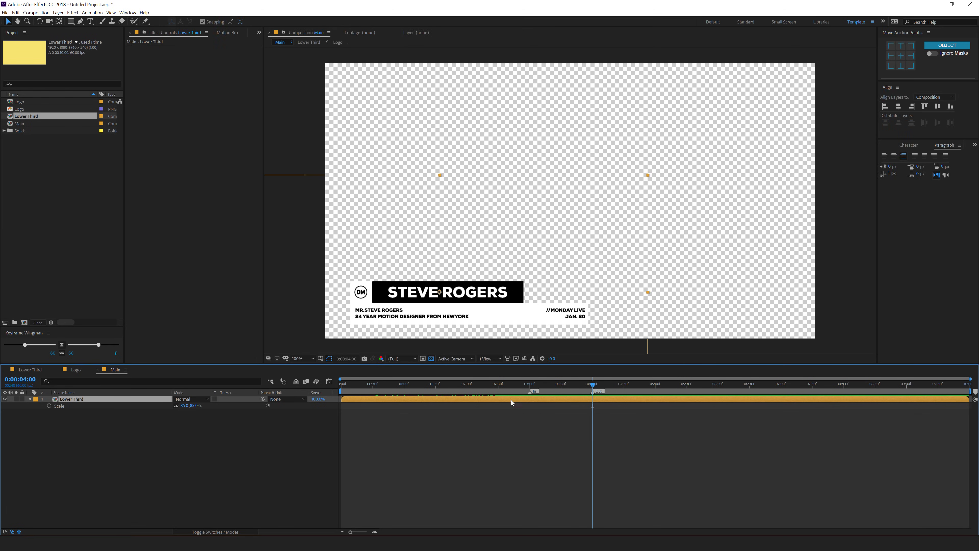
Step: Enable Time Remapping on the Lower Third layer and keyframe Time Remap at 3s, 4s and 7s
{"action": "right_click", "coordinate": [94, 400]}
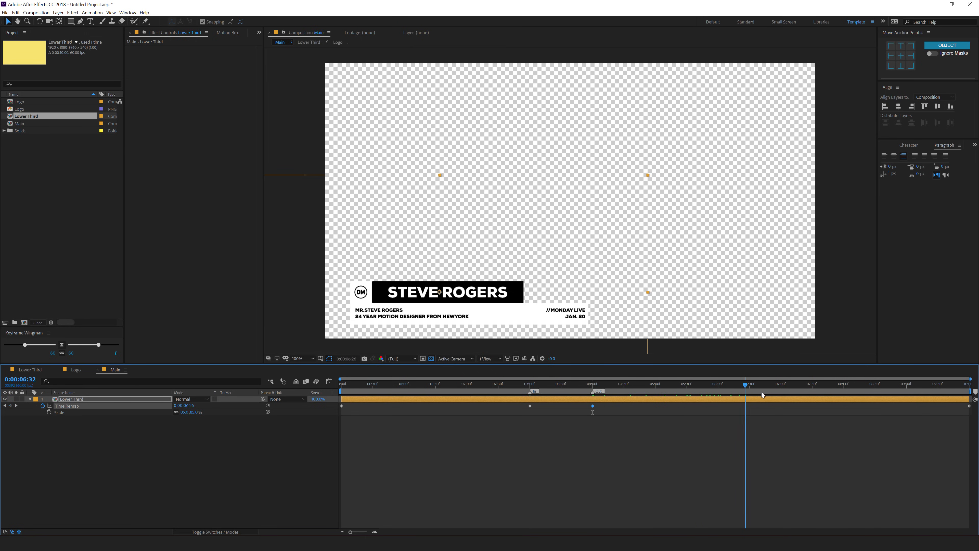
{"action": "left_click", "coordinate": [780, 384]}
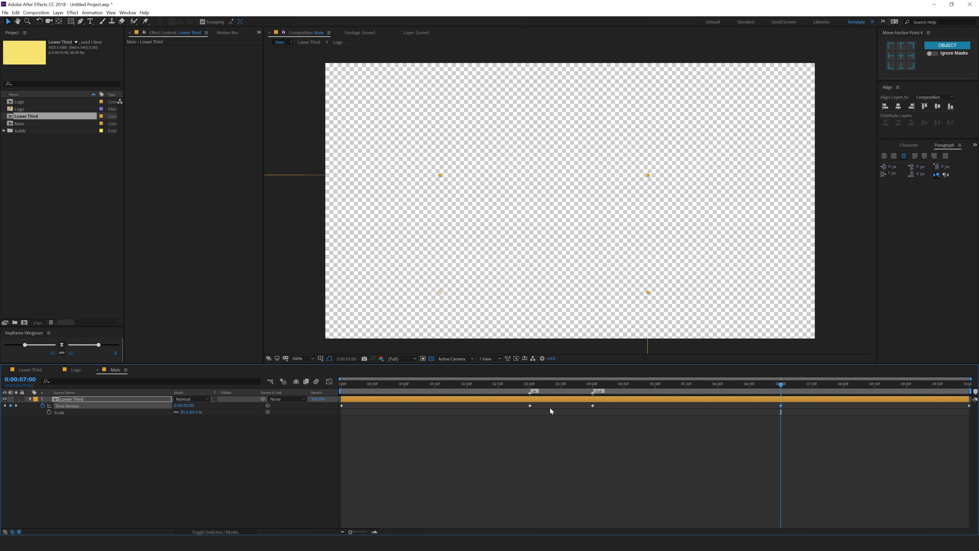
{"action": "left_click_drag", "start_coordinate": [779, 384], "coordinate": [748, 383]}
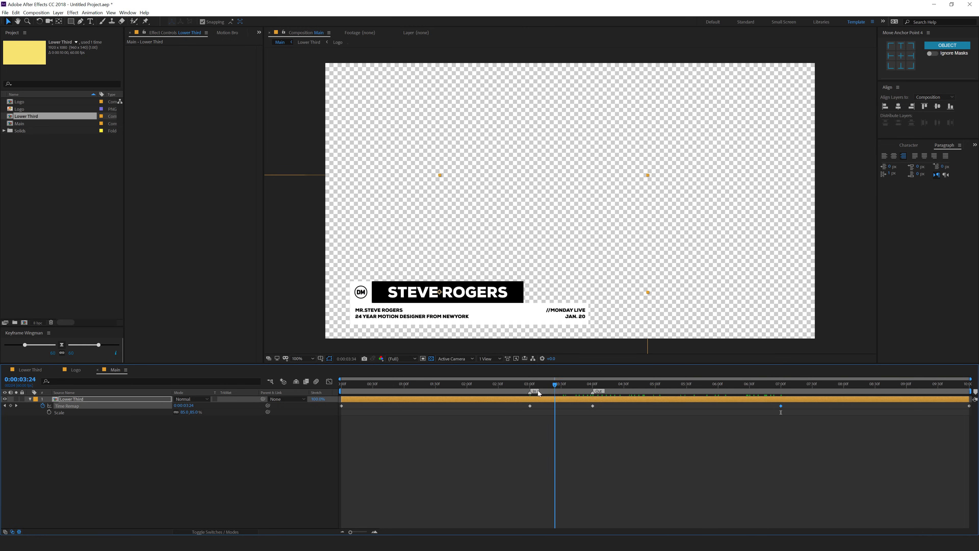
{"action": "left_click", "coordinate": [728, 383]}
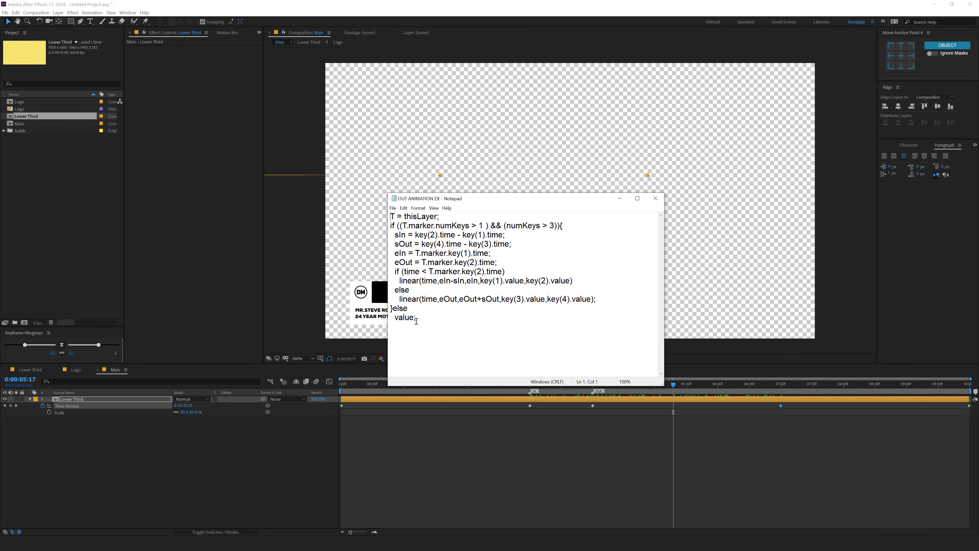
Step: Select the entire out-animation expression text in Notepad for copying
{"action": "key", "text": "ctrl+a"}
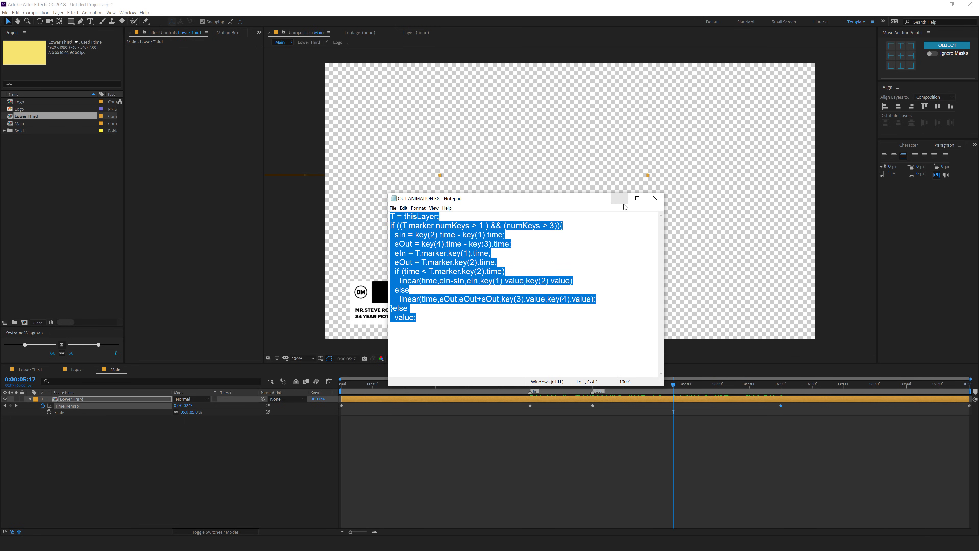
{"action": "mouse_move", "coordinate": [452, 472]}
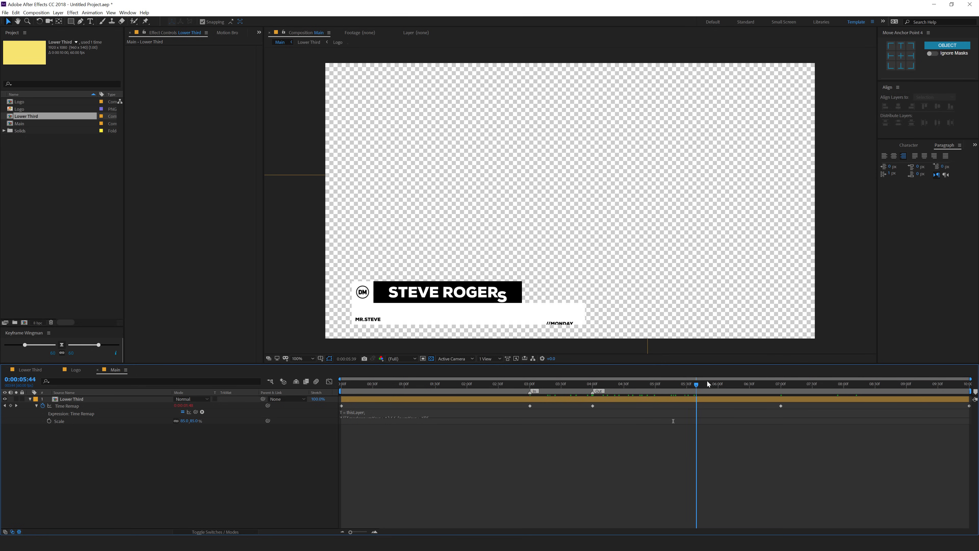
Step: Apply the pasted expression to Time Remap and move the Out marker to about 5 seconds, scrubbing to verify
{"action": "left_click", "coordinate": [533, 383]}
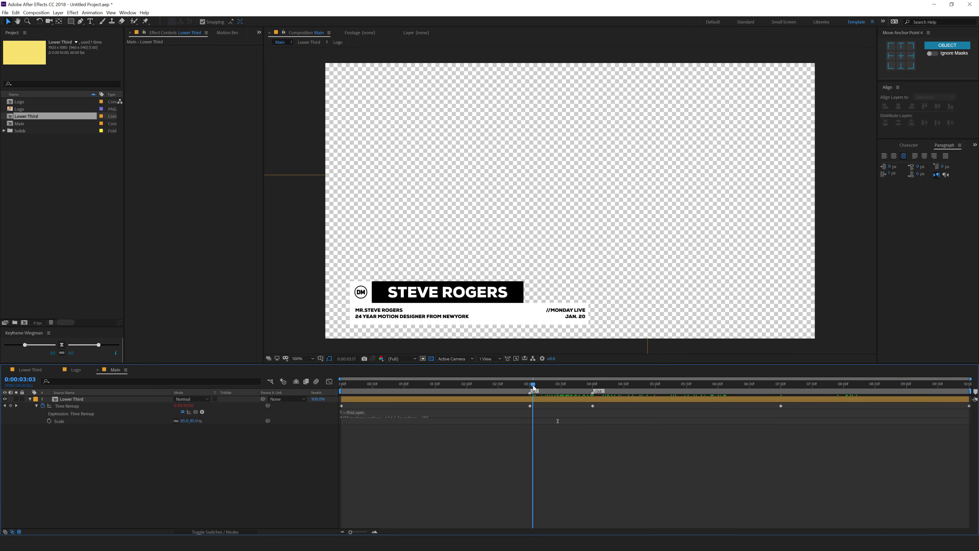
{"action": "left_click", "coordinate": [592, 384]}
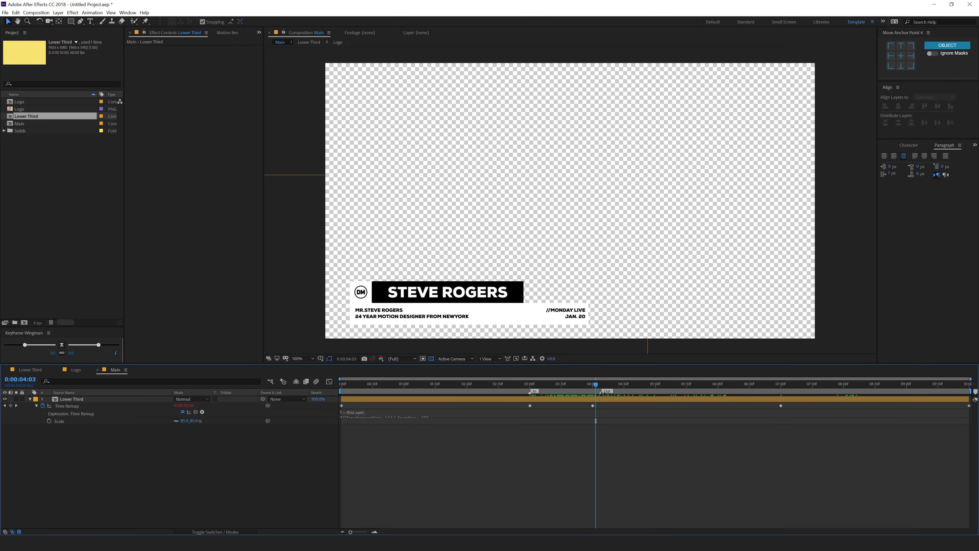
{"action": "left_click_drag", "start_coordinate": [606, 391], "coordinate": [659, 392]}
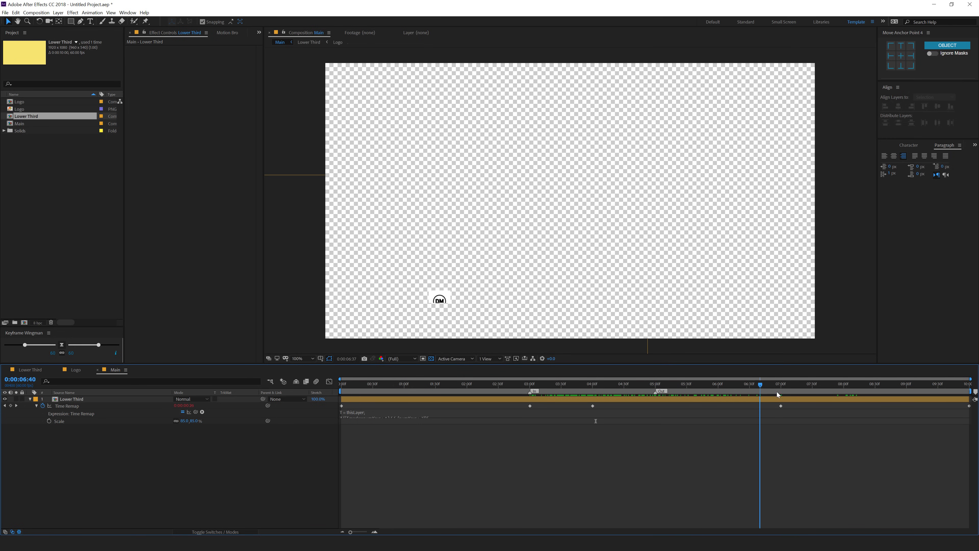
{"action": "left_click", "coordinate": [363, 384]}
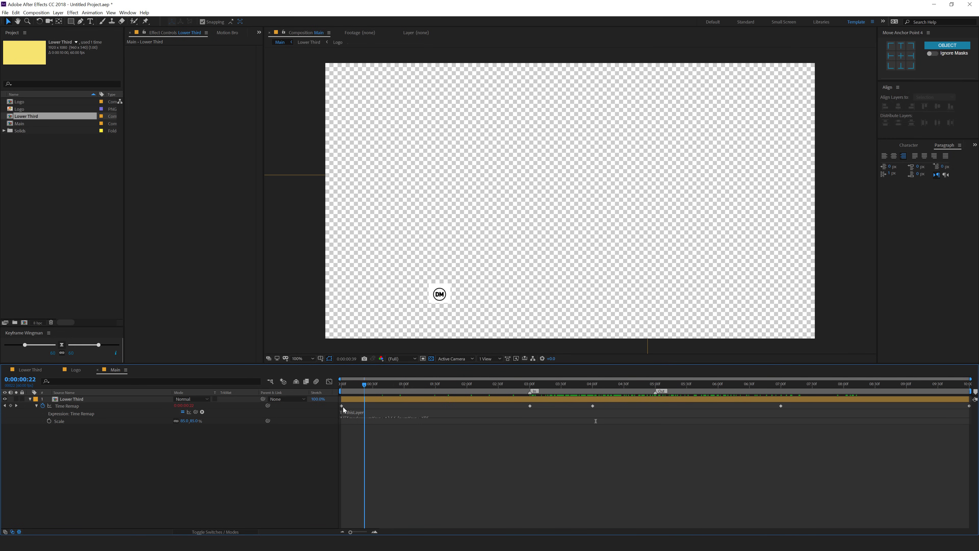
{"action": "left_click", "coordinate": [795, 383]}
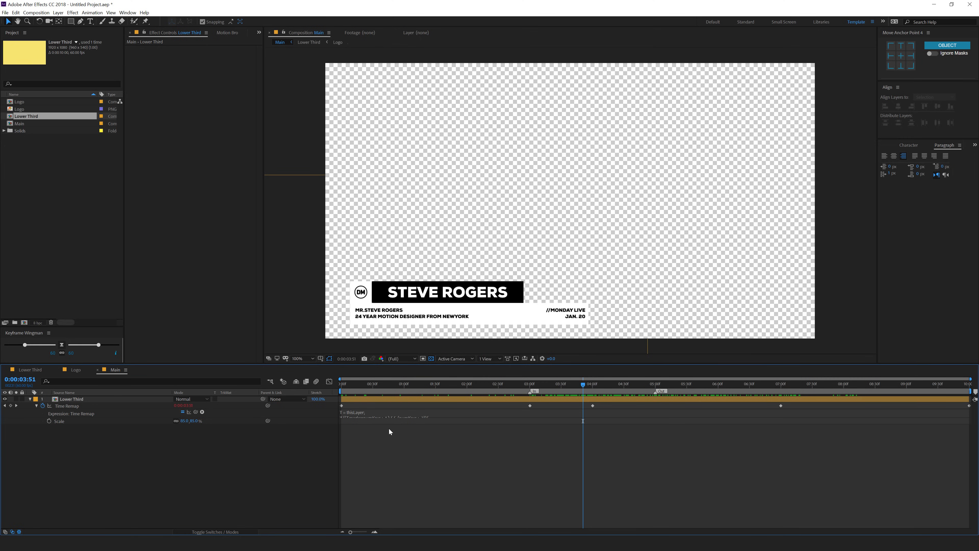
{"action": "mouse_move", "coordinate": [554, 389]}
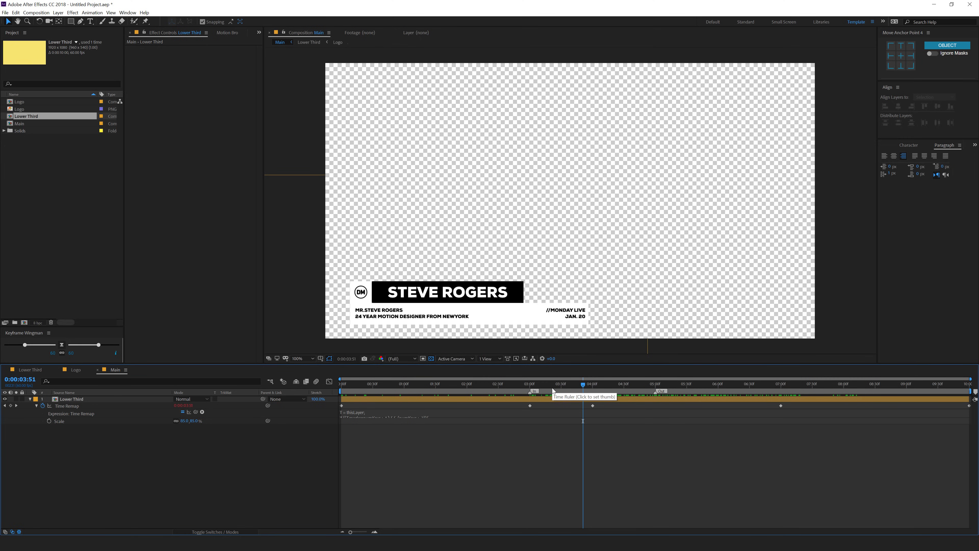